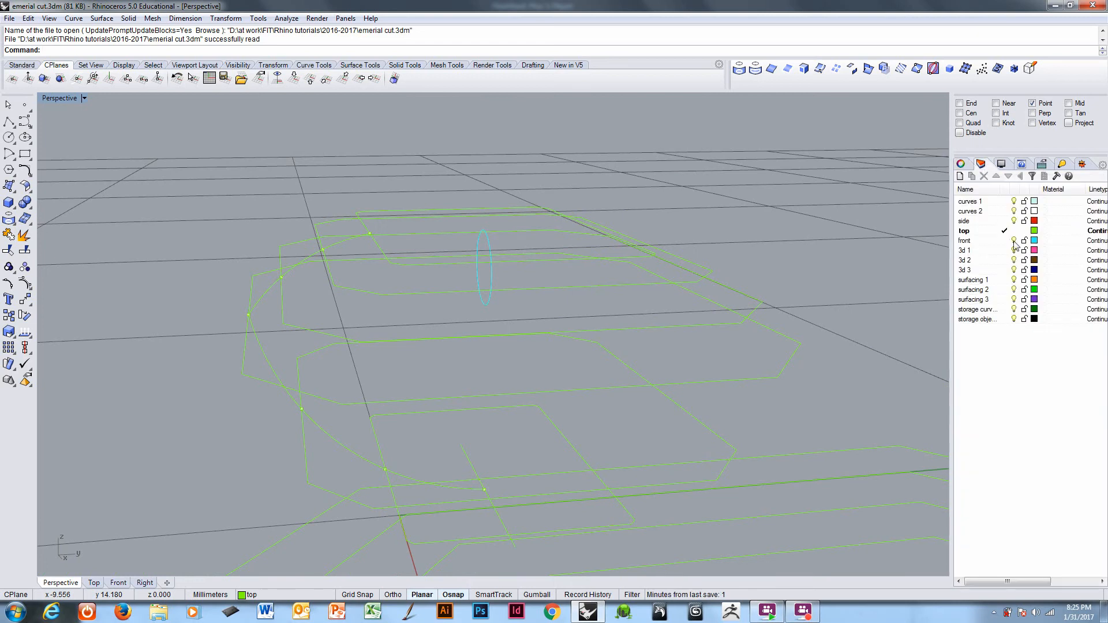
- Make the front layer current and loft the crown curves into stepped facet bands
{"action": "left_click", "coordinate": [975, 240]}
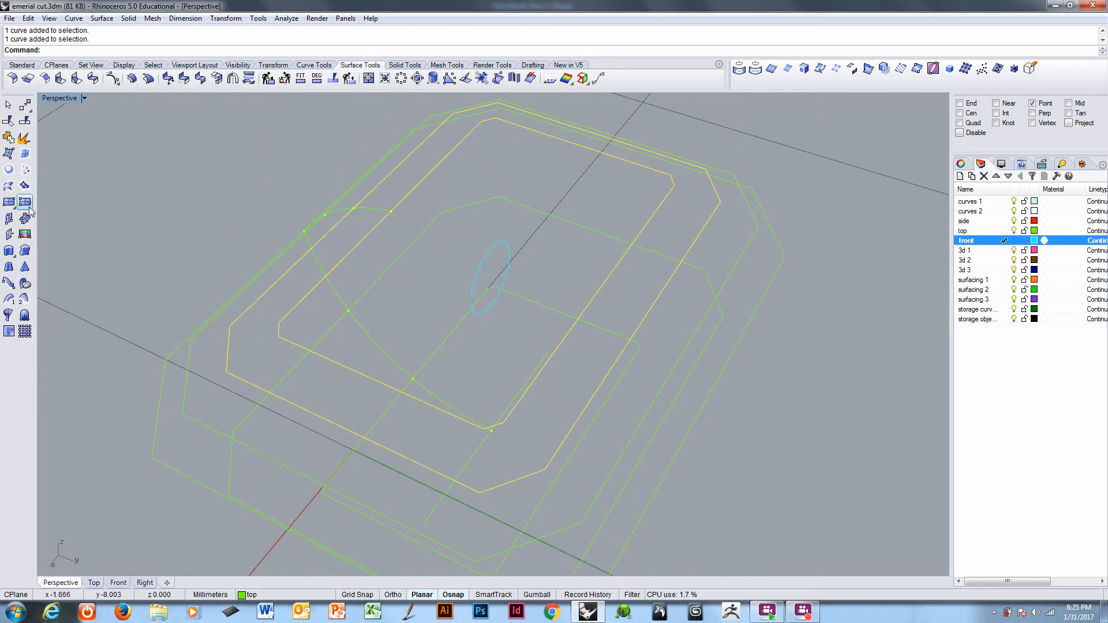
{"action": "left_click", "coordinate": [9, 185]}
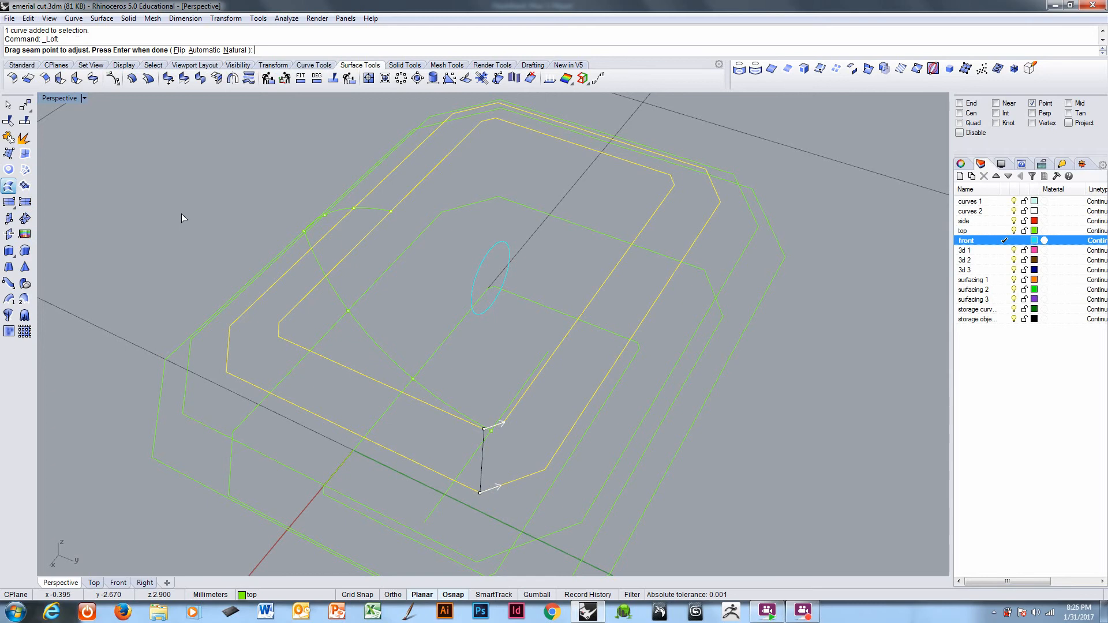
{"action": "key", "text": "Return"}
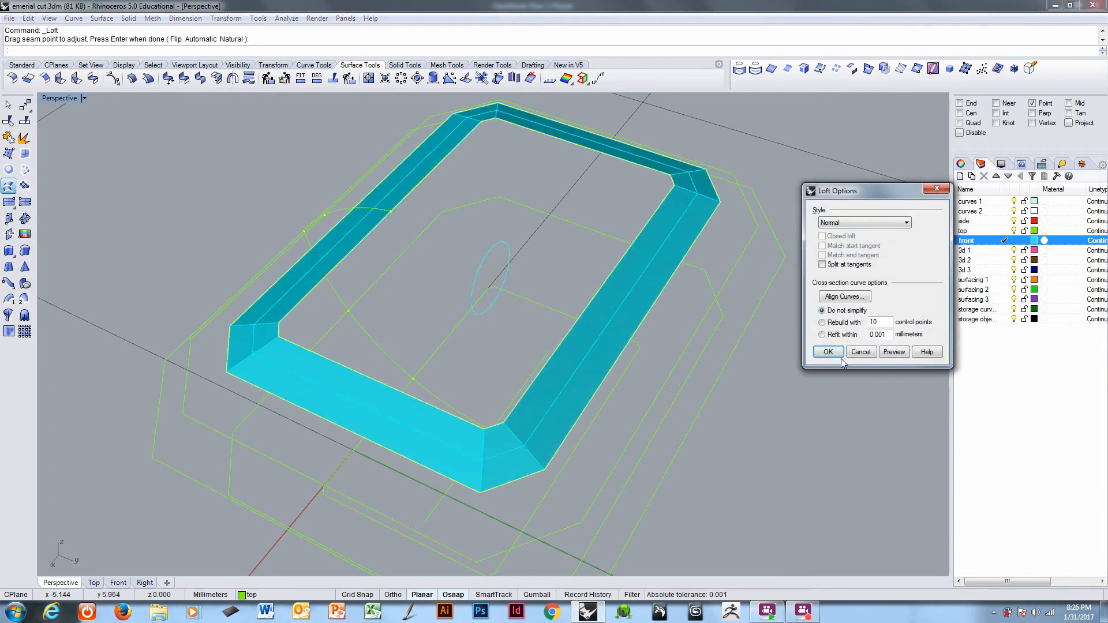
{"action": "left_click", "coordinate": [827, 351]}
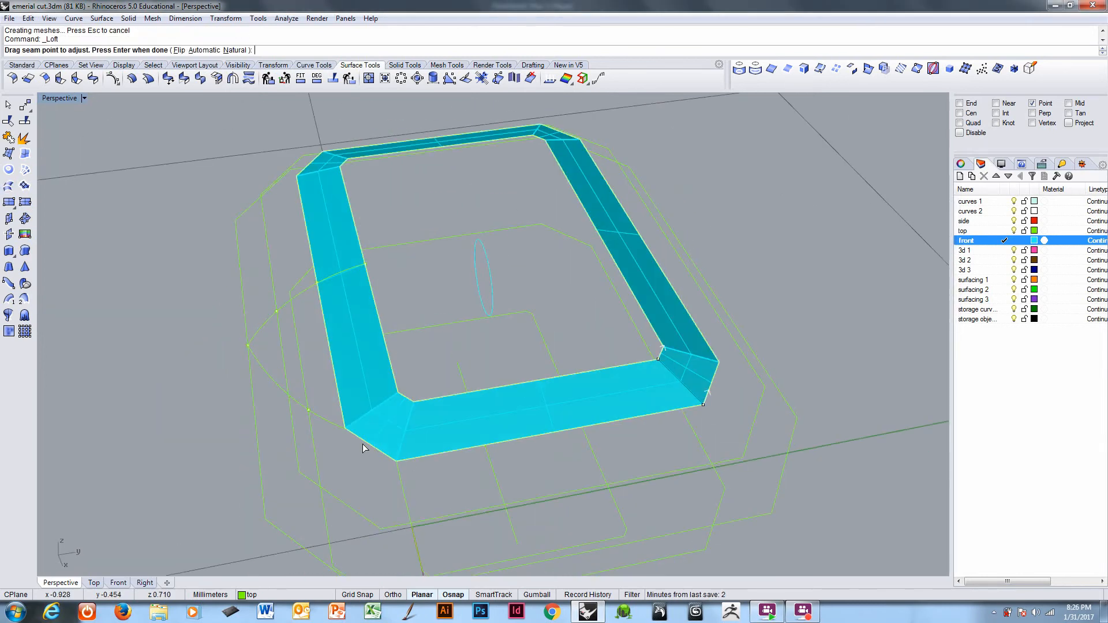
{"action": "key", "text": "Return"}
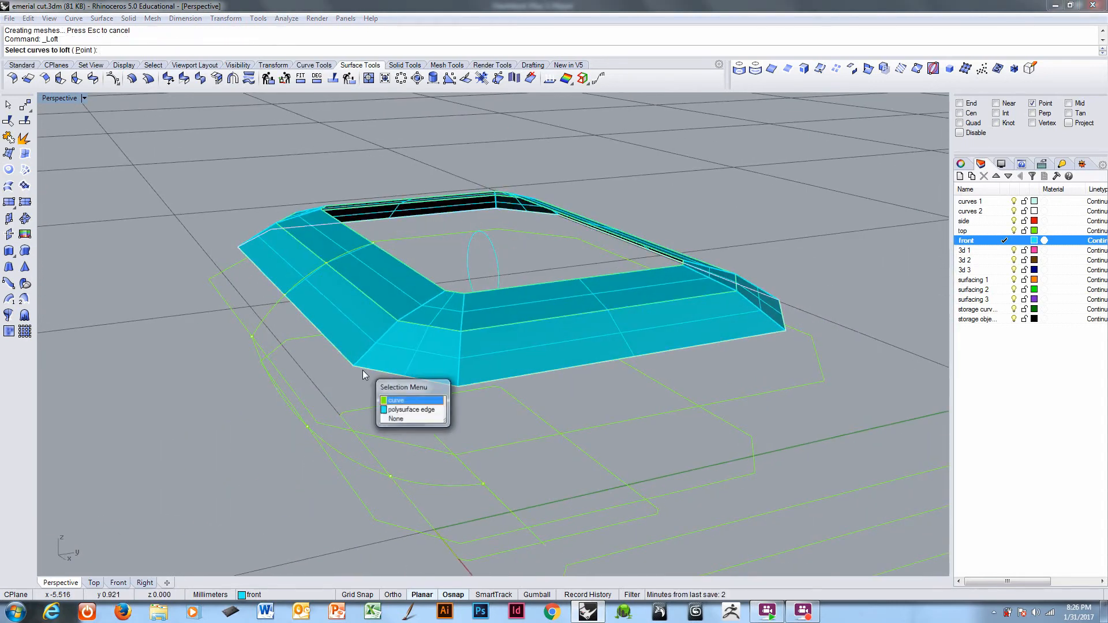
{"action": "left_click", "coordinate": [395, 401]}
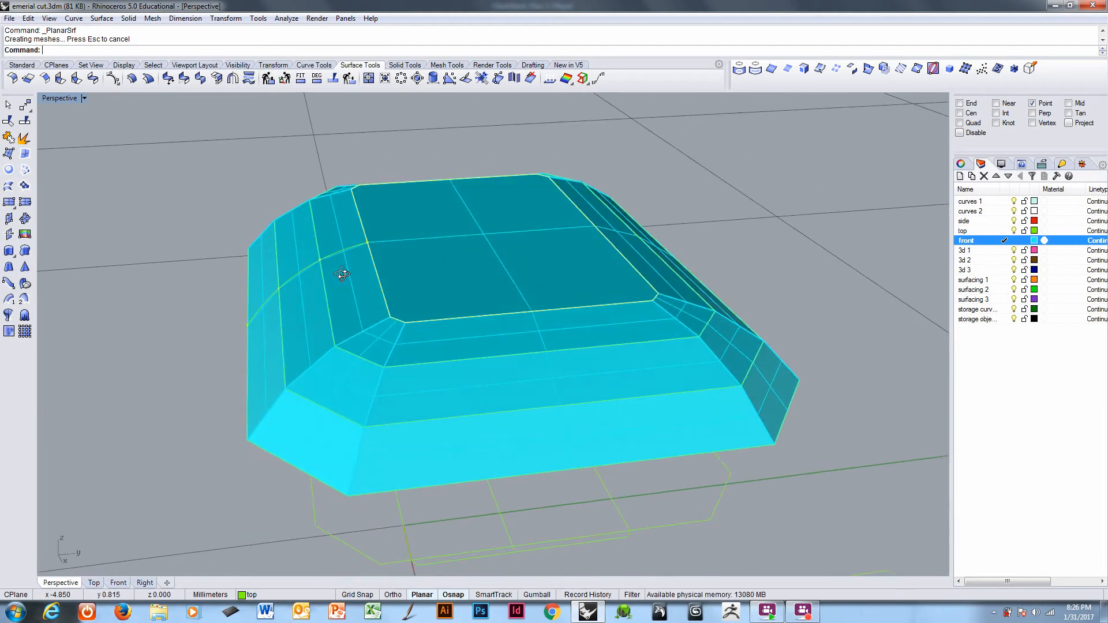
- Undo the last loft and reloft the next crown curve, picking the curve
{"action": "key", "text": "ctrl+z"}
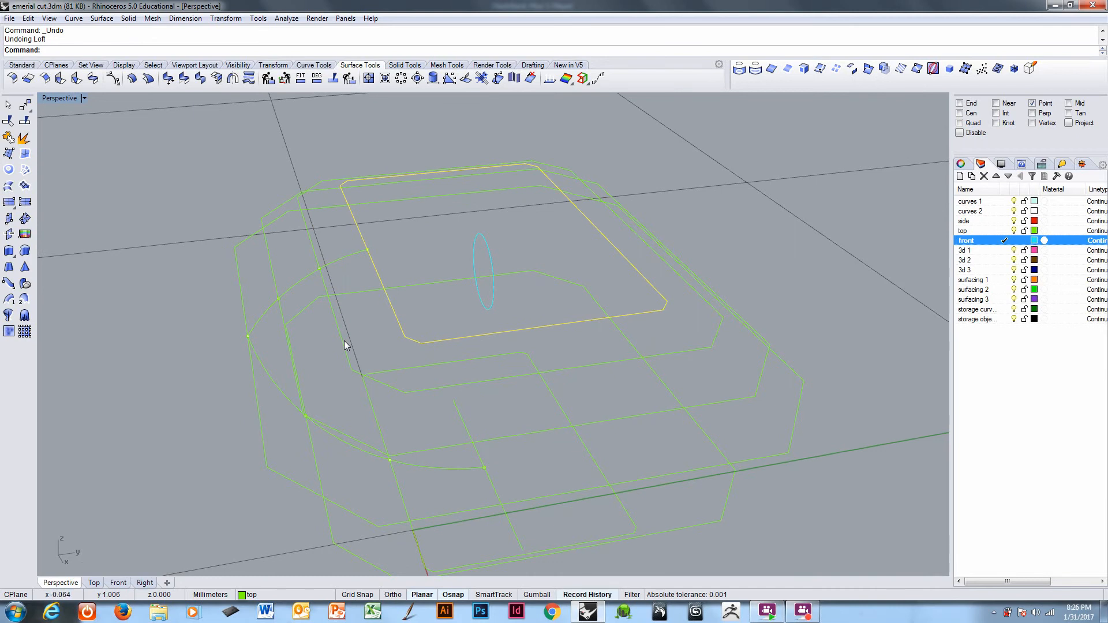
{"action": "right_click", "coordinate": [346, 345]}
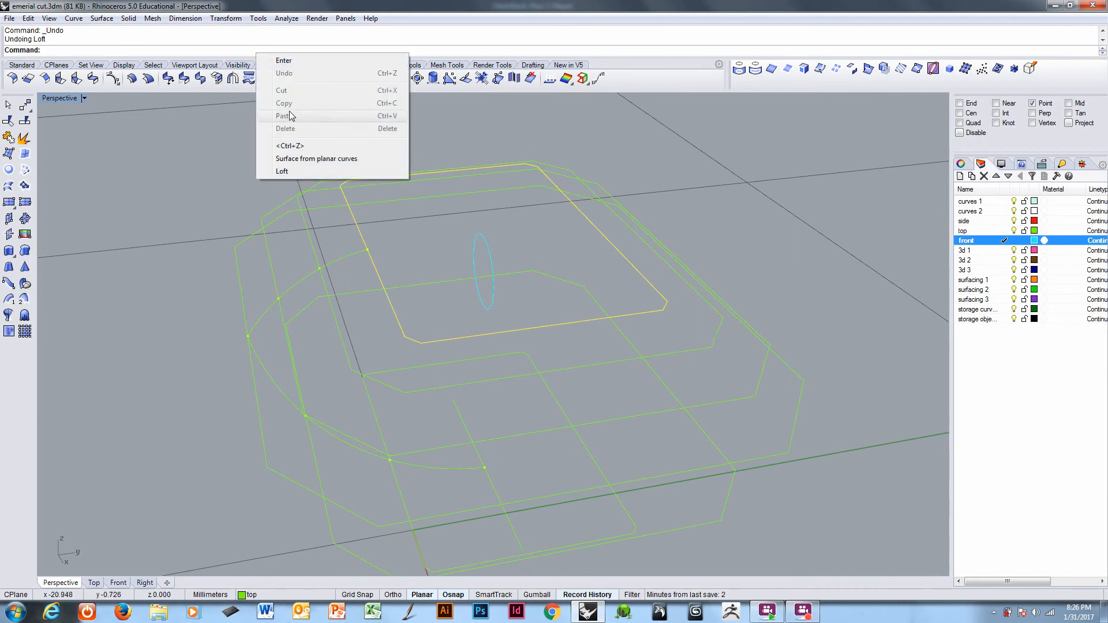
{"action": "left_click", "coordinate": [282, 171]}
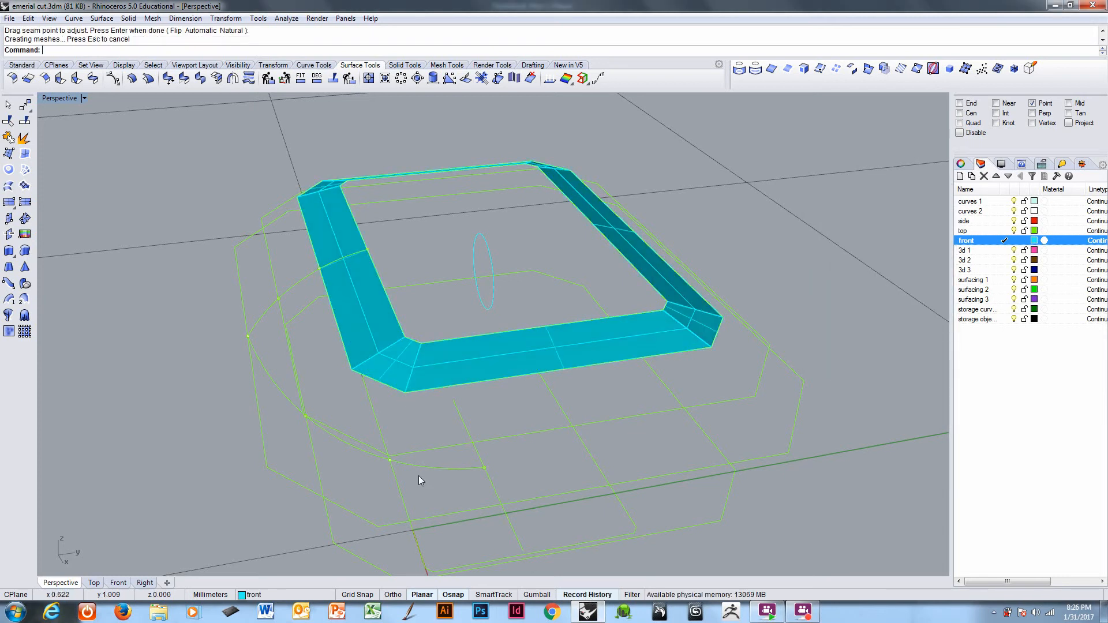
{"action": "left_click", "coordinate": [382, 431]}
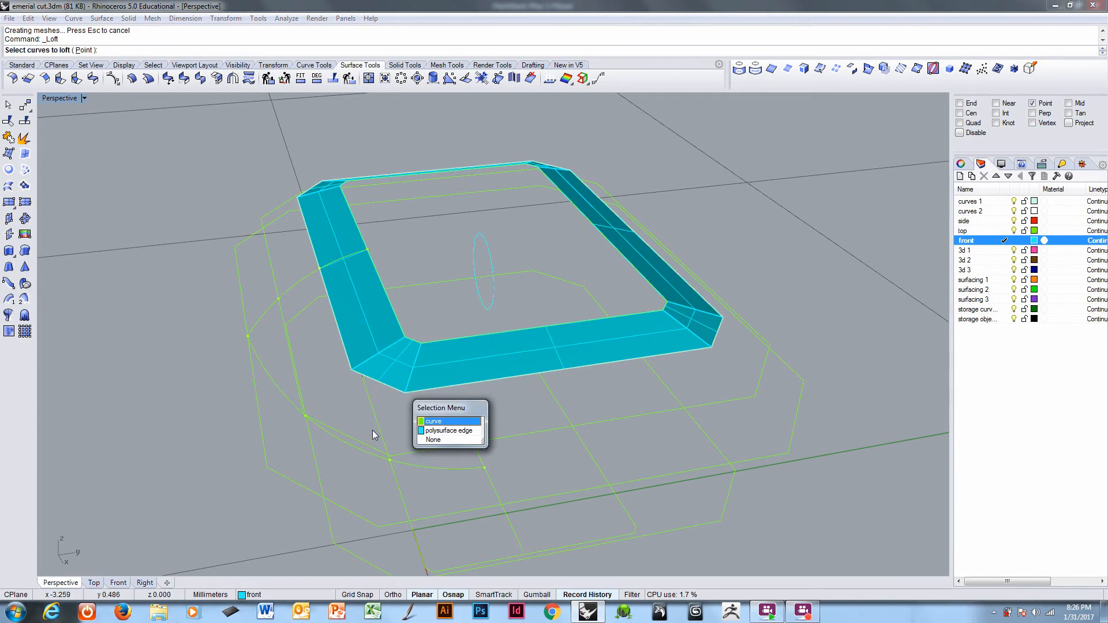
{"action": "left_click", "coordinate": [432, 422]}
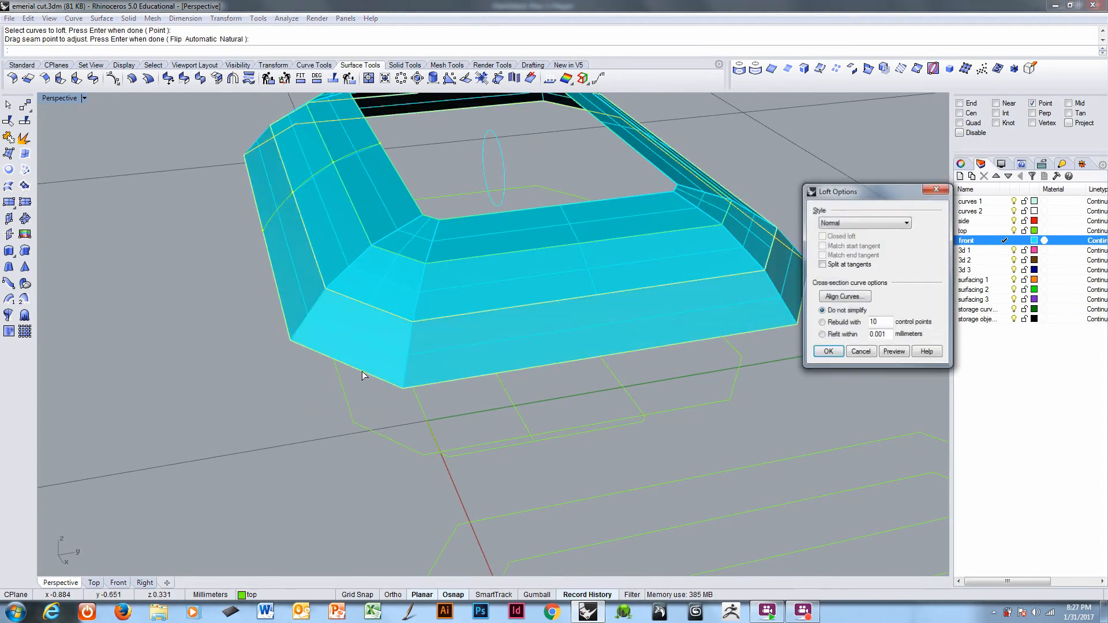
- Confirm the crown facet loft and select the remaining crown curve to close the table
{"action": "left_click", "coordinate": [827, 351]}
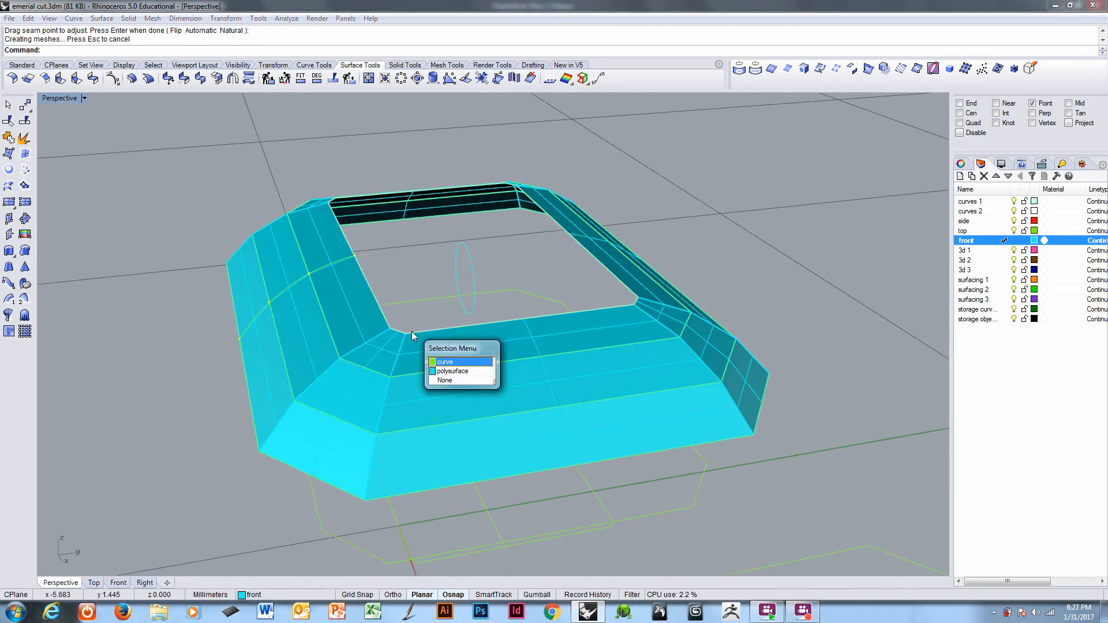
{"action": "left_click", "coordinate": [446, 362]}
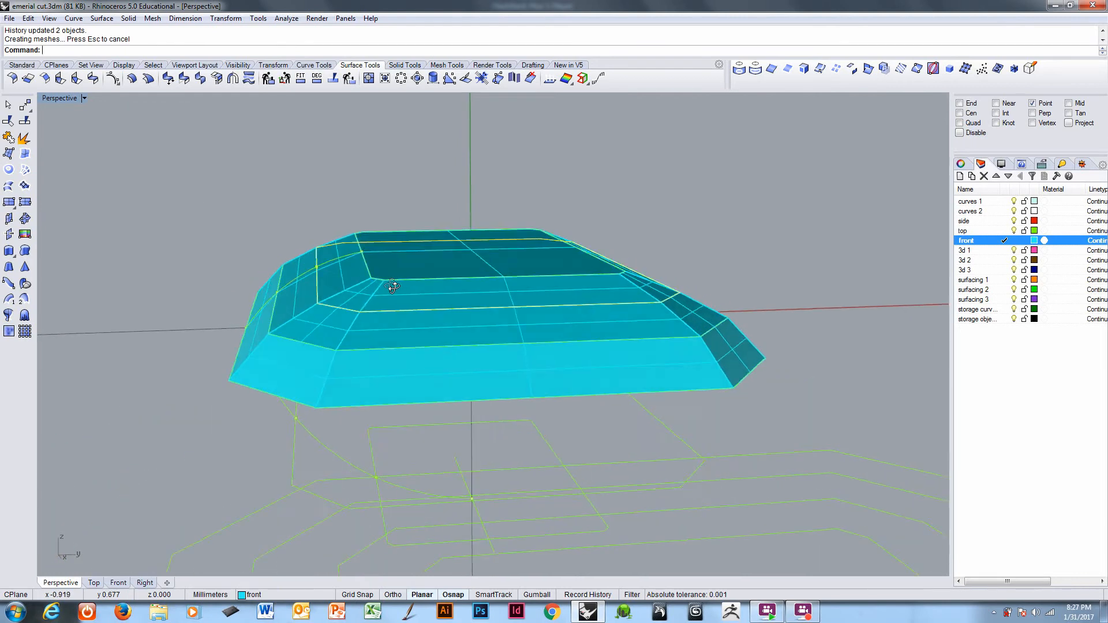
{"action": "left_click", "coordinate": [323, 374]}
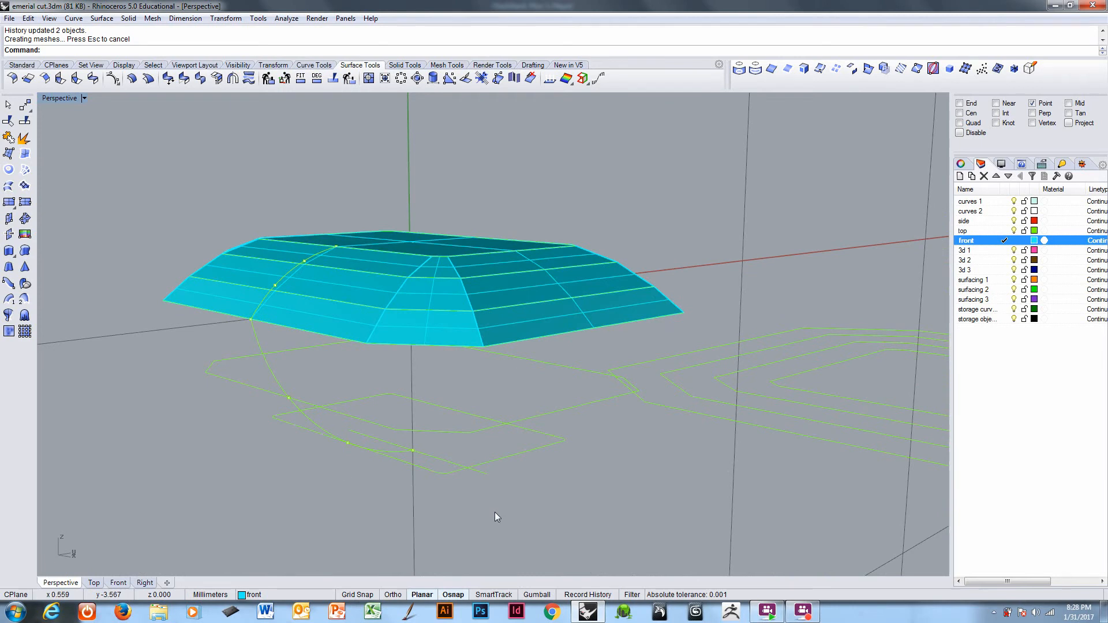
{"action": "mouse_move", "coordinate": [353, 345]}
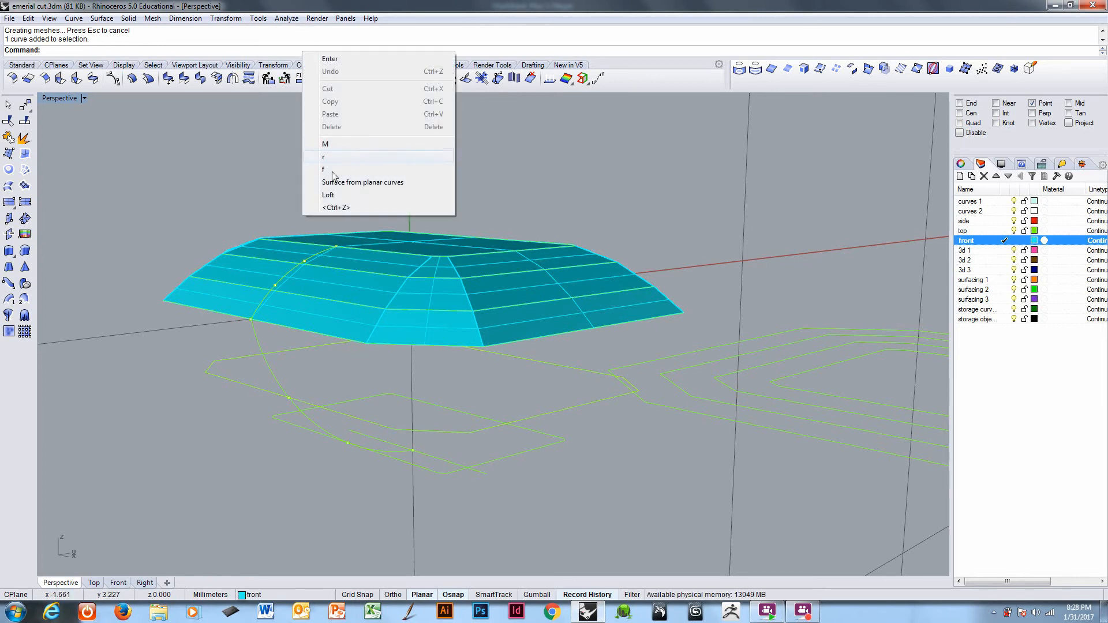
- Loft the vertical girdle band and begin lofting the first pavilion curves
{"action": "left_click", "coordinate": [327, 195]}
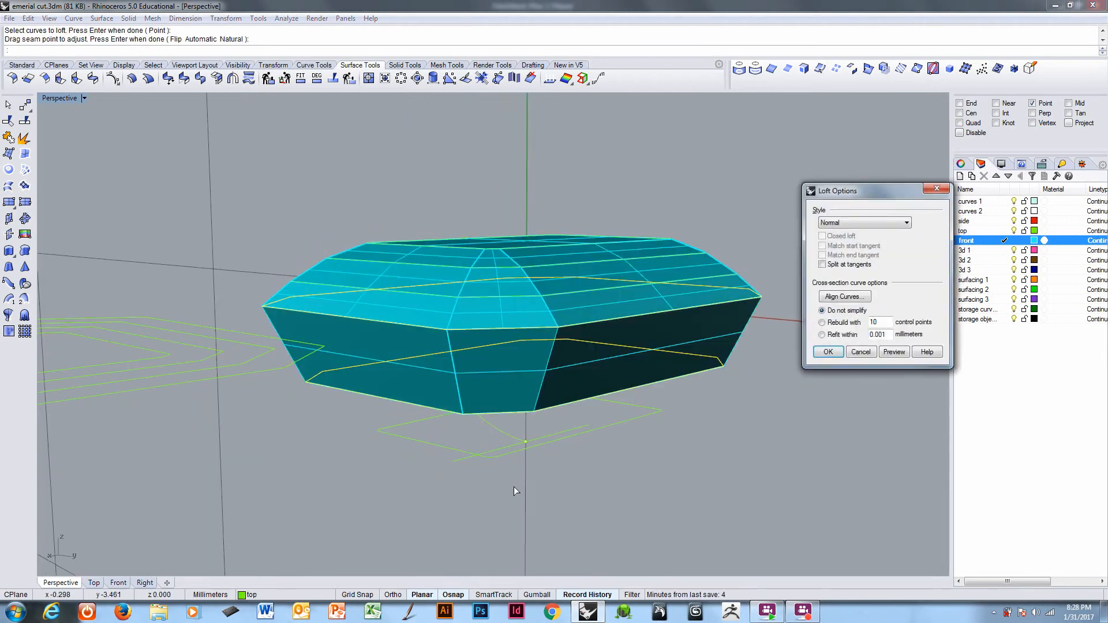
{"action": "left_click", "coordinate": [827, 352]}
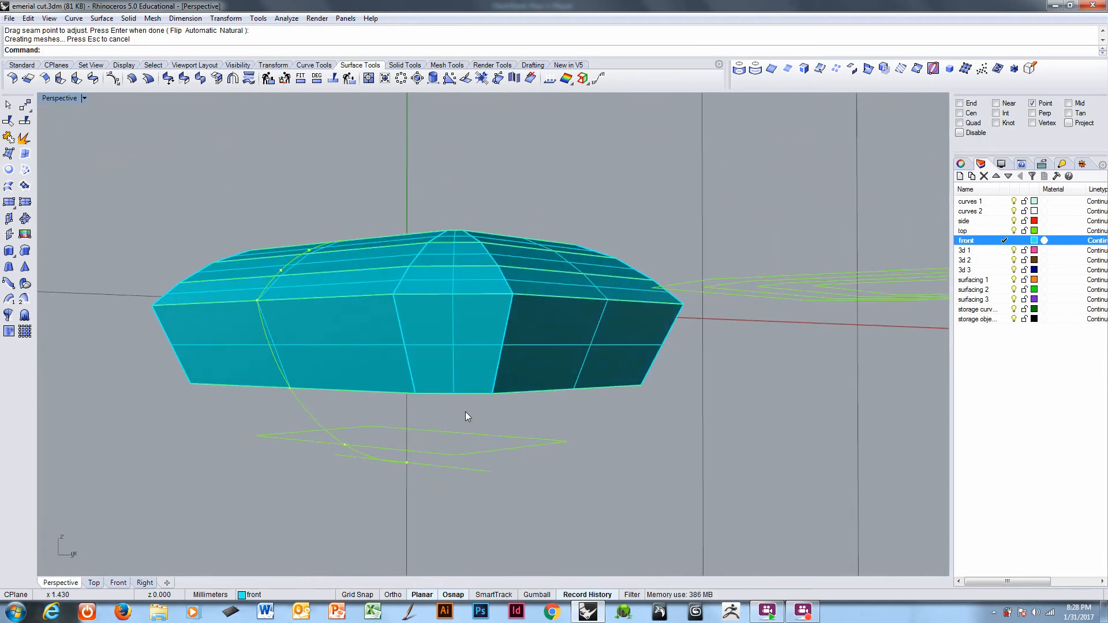
{"action": "left_click", "coordinate": [465, 401]}
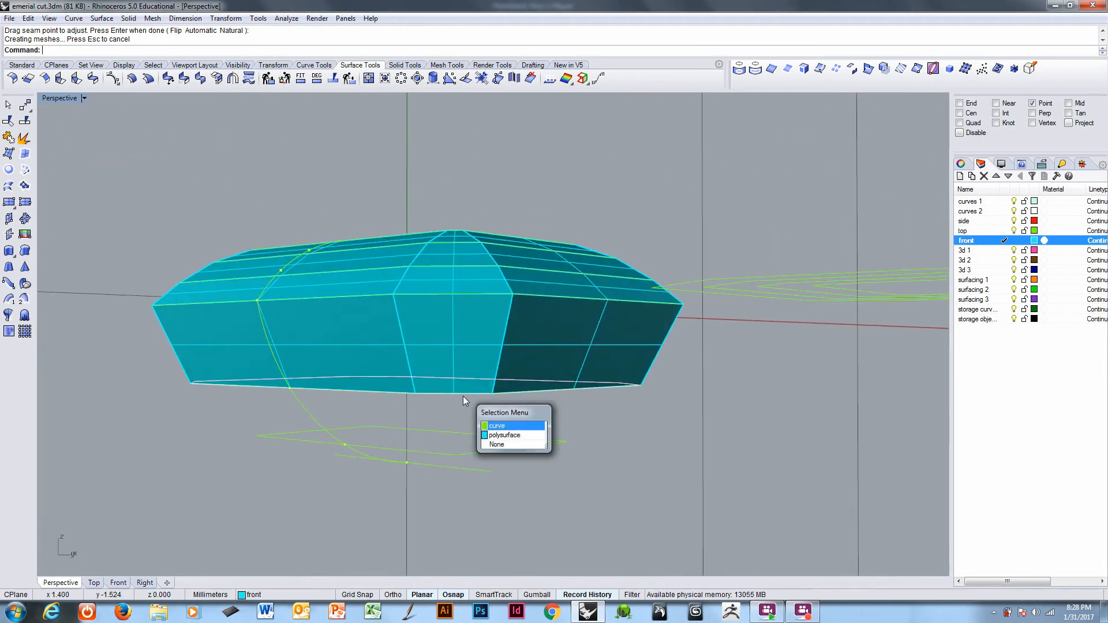
{"action": "left_click", "coordinate": [497, 426]}
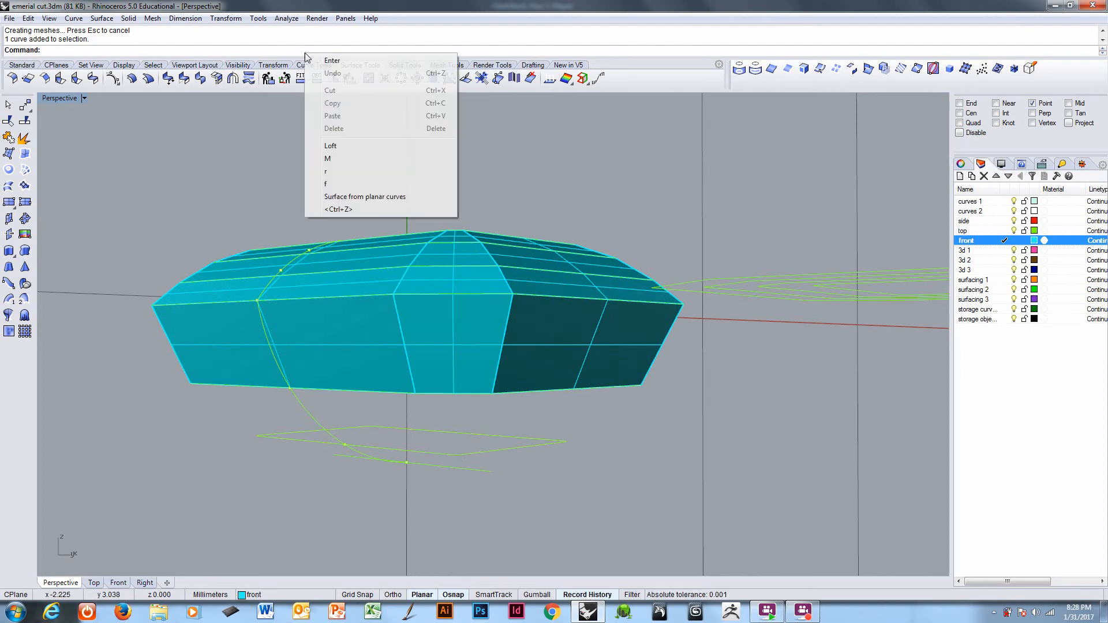
{"action": "mouse_move", "coordinate": [340, 146]}
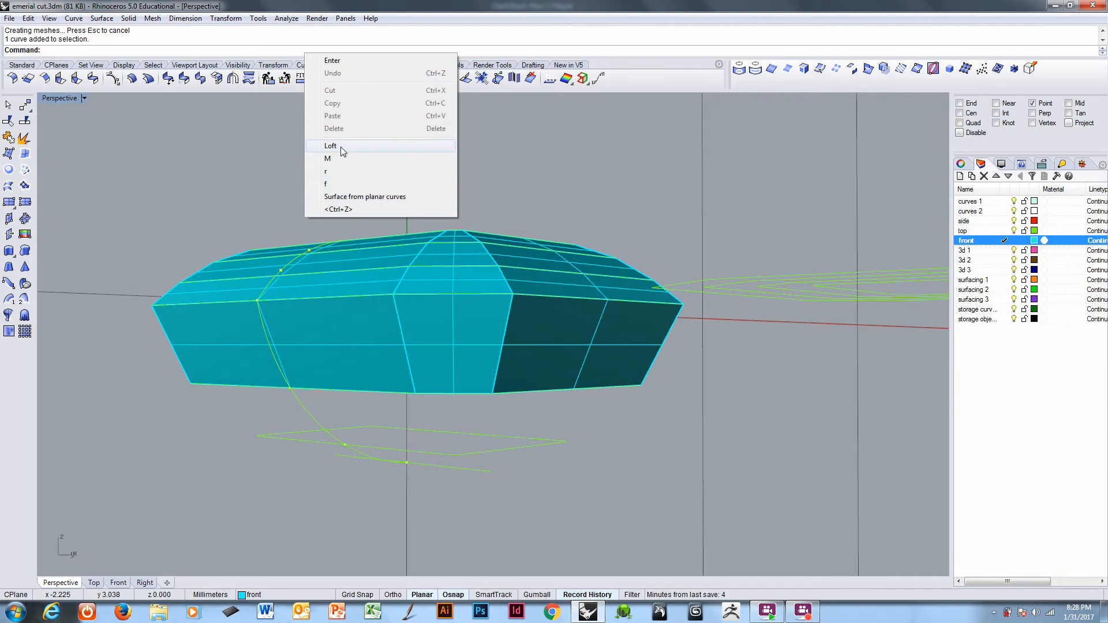
{"action": "left_click", "coordinate": [330, 146]}
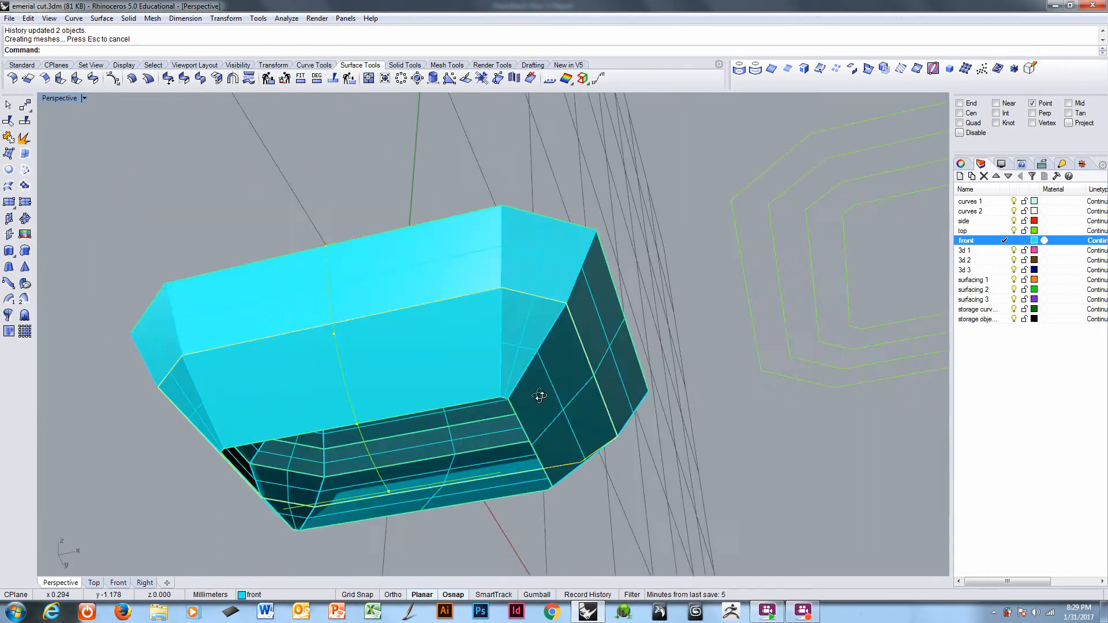
- Select a pavilion curve, choosing the curve over the polysurface, for the tapering loft
{"action": "left_click", "coordinate": [505, 443]}
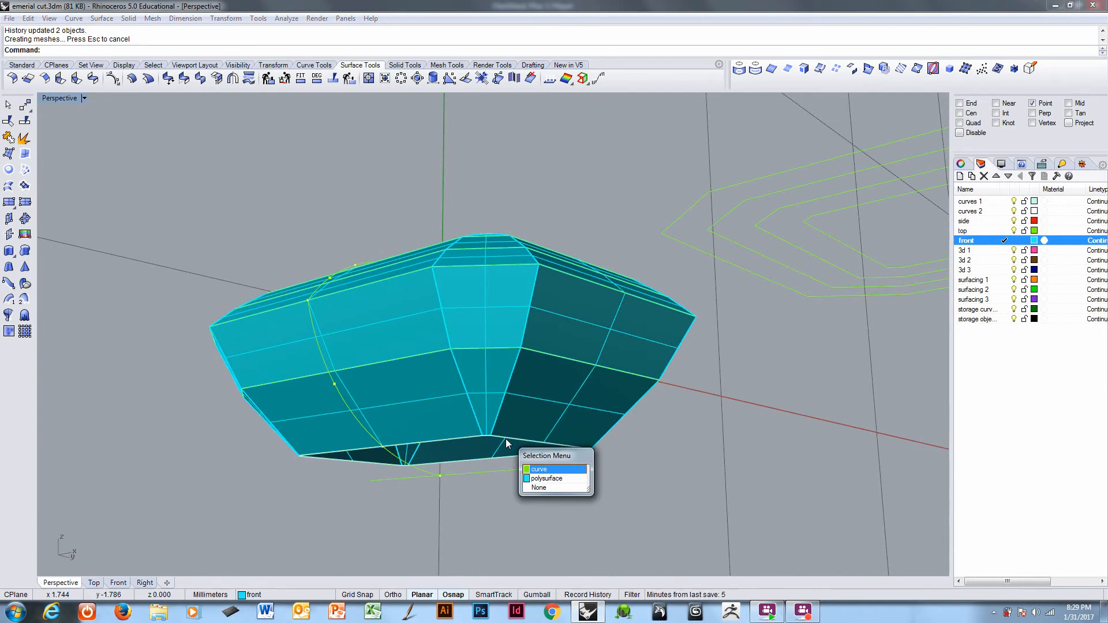
{"action": "left_click", "coordinate": [545, 478]}
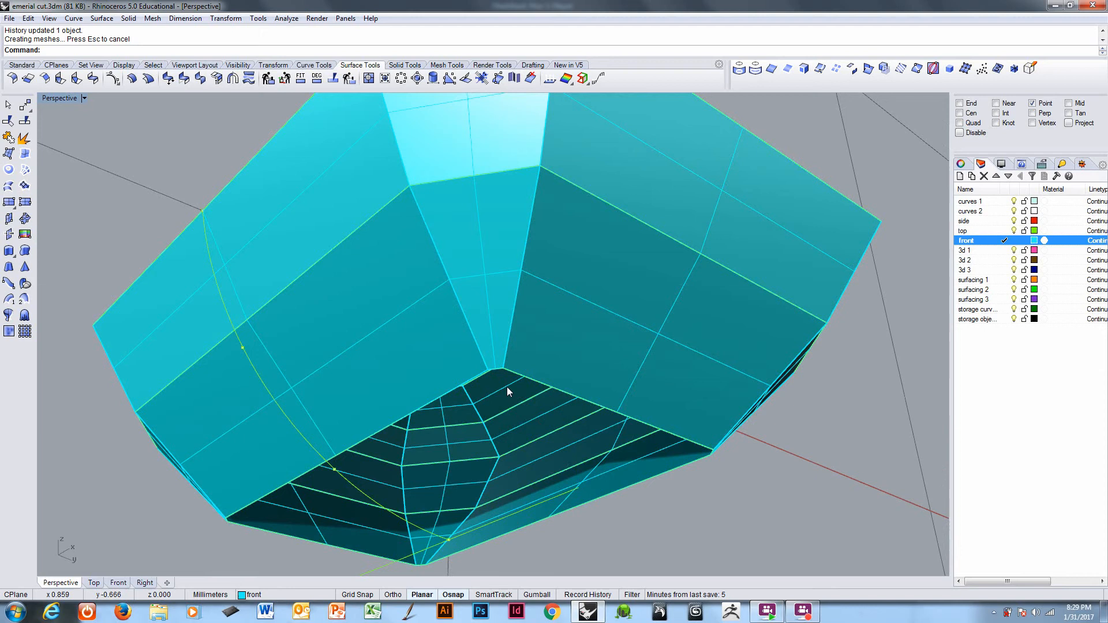
{"action": "mouse_move", "coordinate": [491, 380]}
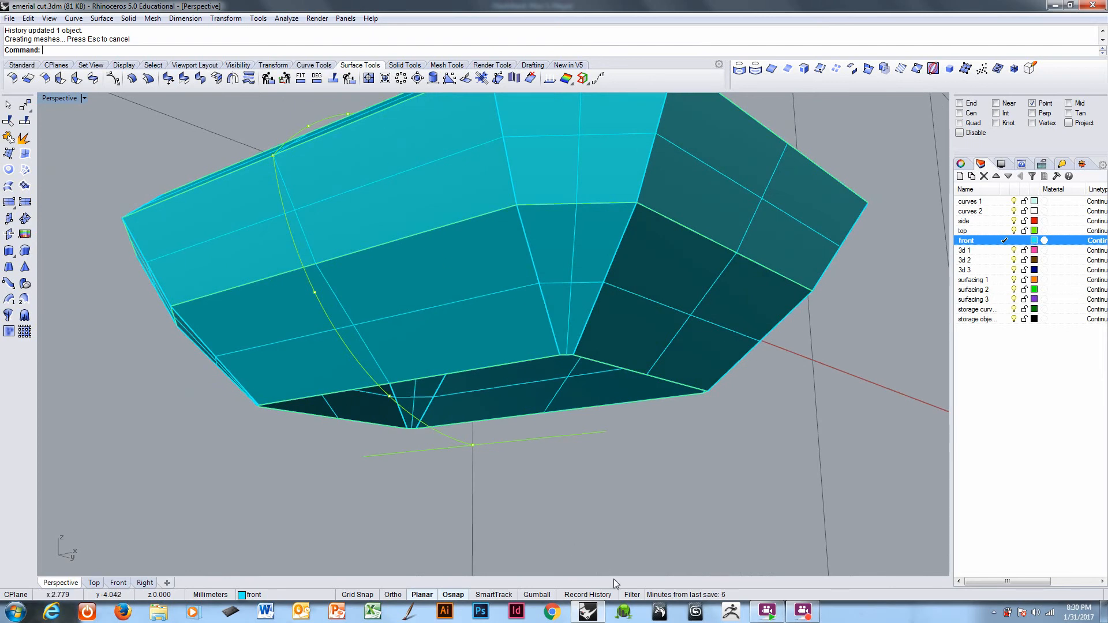
- Rerun Loft and pick the bottom curve to fill the lowest pavilion band
{"action": "right_click", "coordinate": [254, 56]}
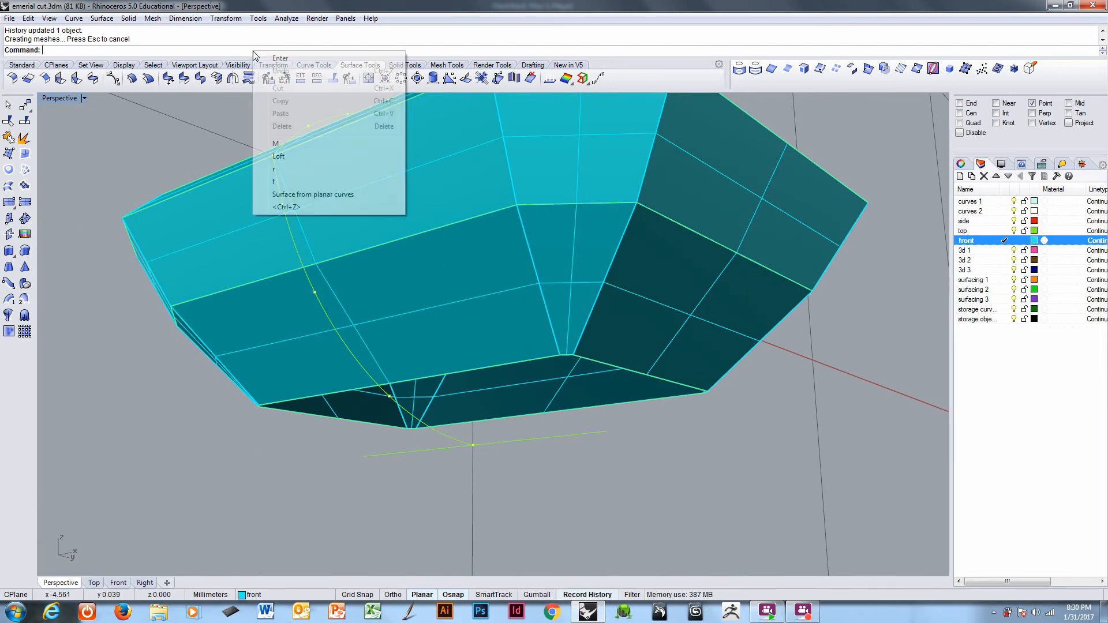
{"action": "left_click", "coordinate": [278, 156]}
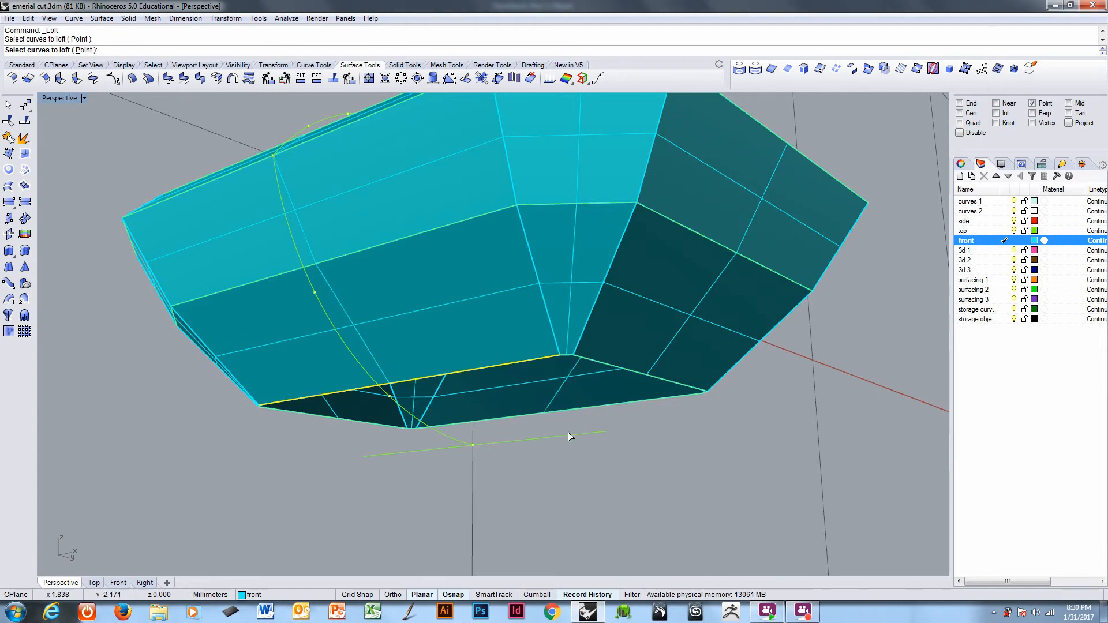
{"action": "key", "text": "Return"}
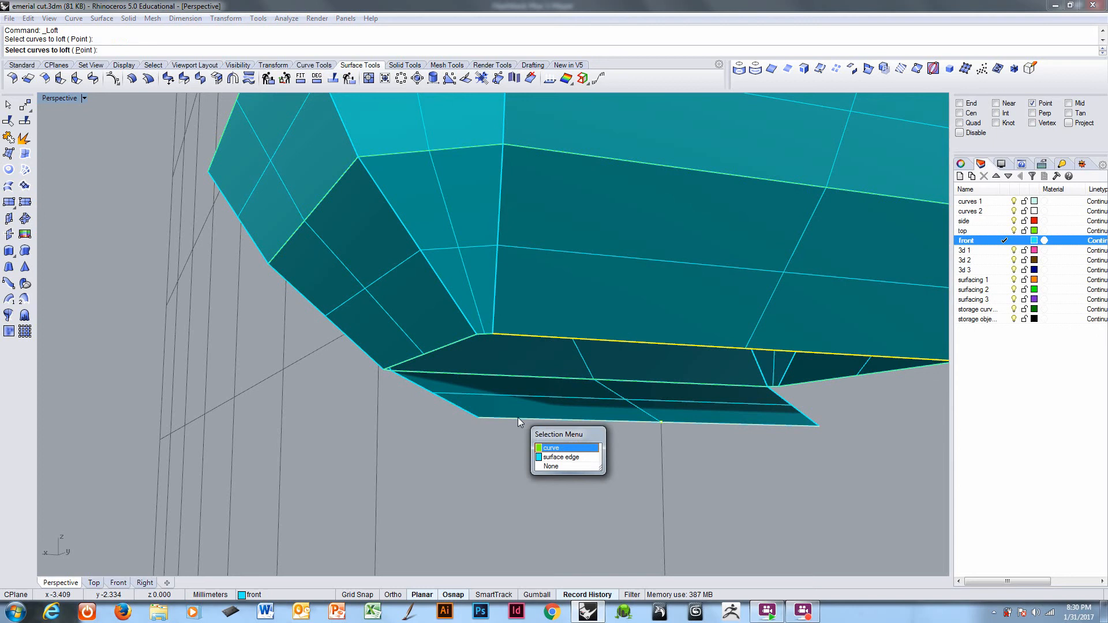
{"action": "left_click", "coordinate": [550, 447]}
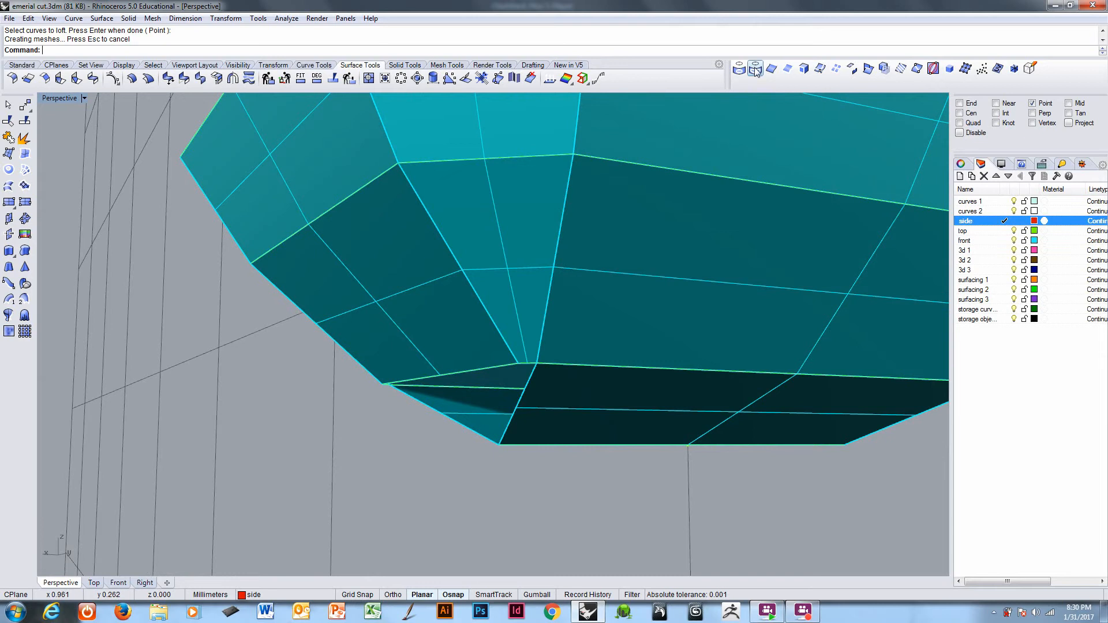
{"action": "mouse_move", "coordinate": [754, 68]}
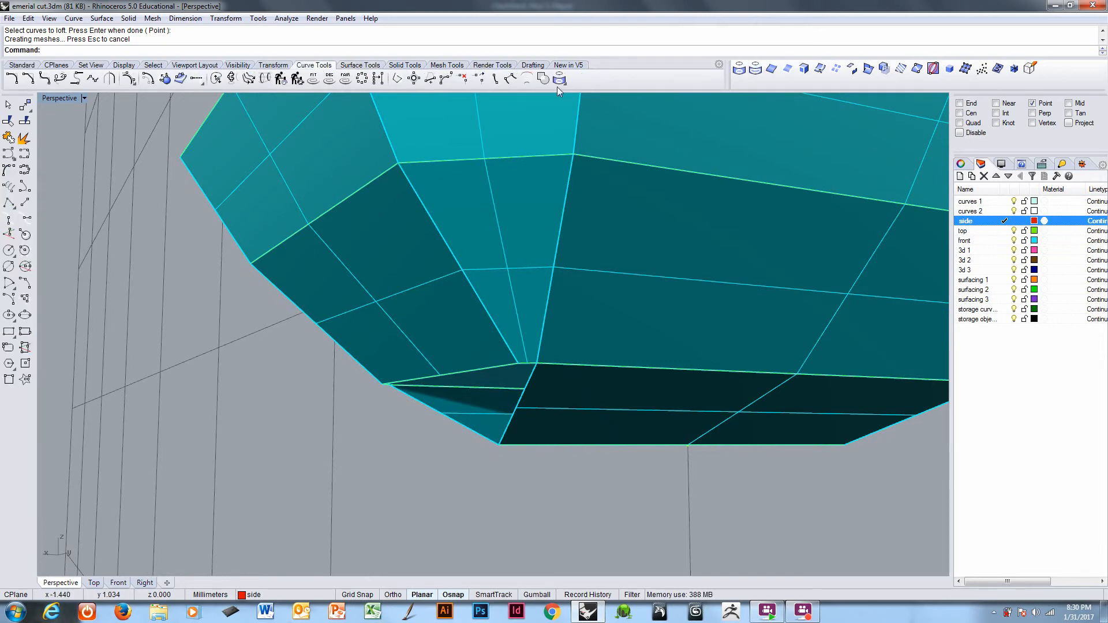
- Extract an isocurve from a sloping side facet, toggling its direction
{"action": "left_click", "coordinate": [559, 77]}
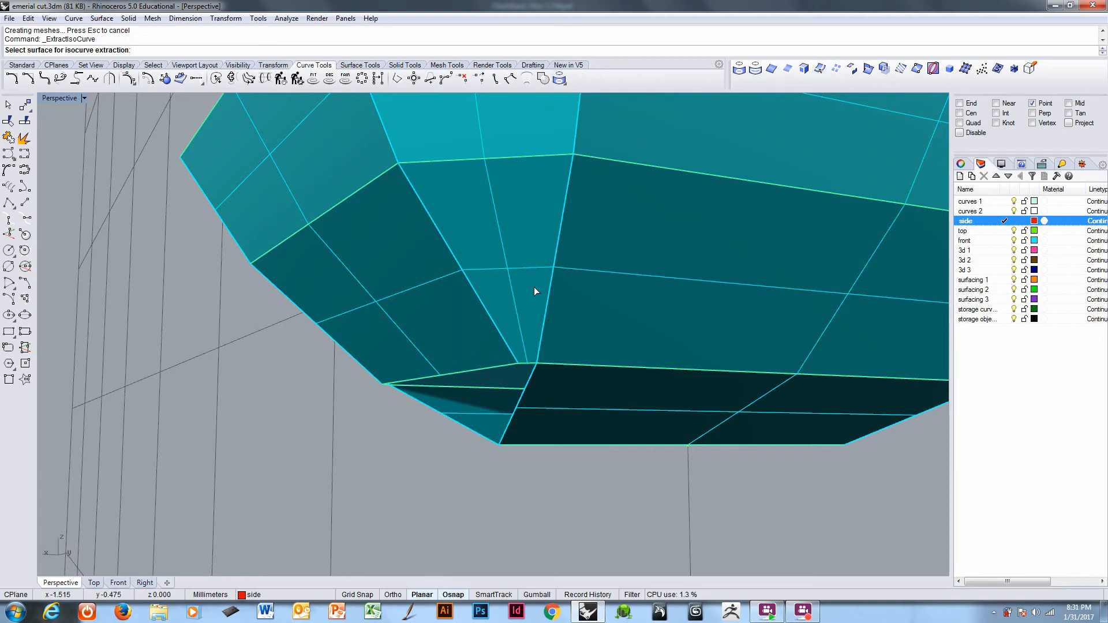
{"action": "left_click", "coordinate": [403, 318]}
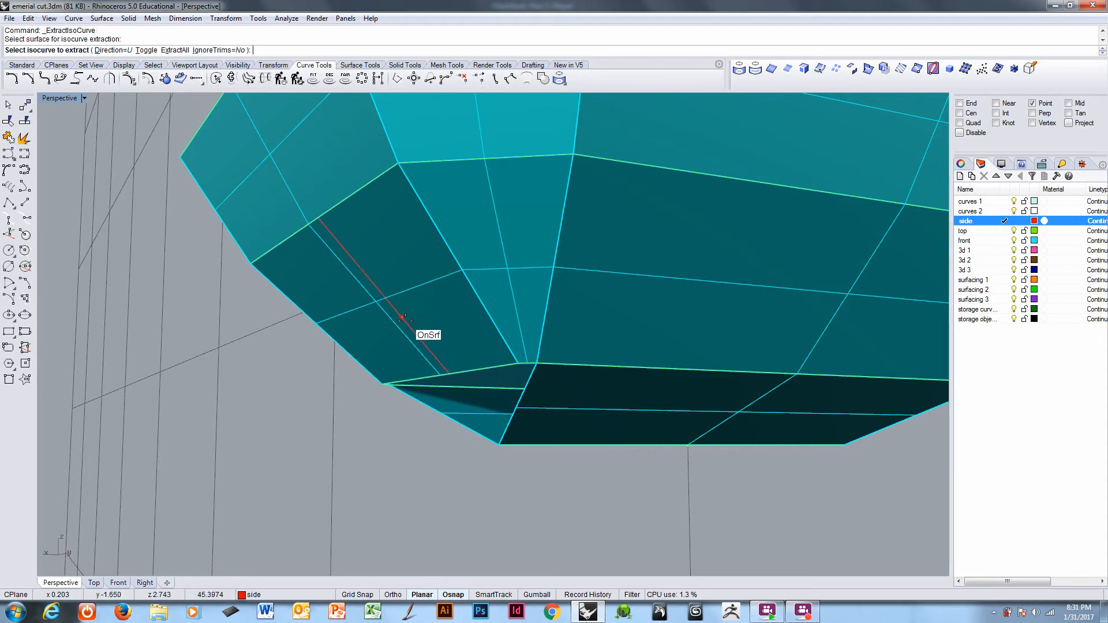
{"action": "mouse_move", "coordinate": [477, 307]}
{"action": "type", "text": "t"}
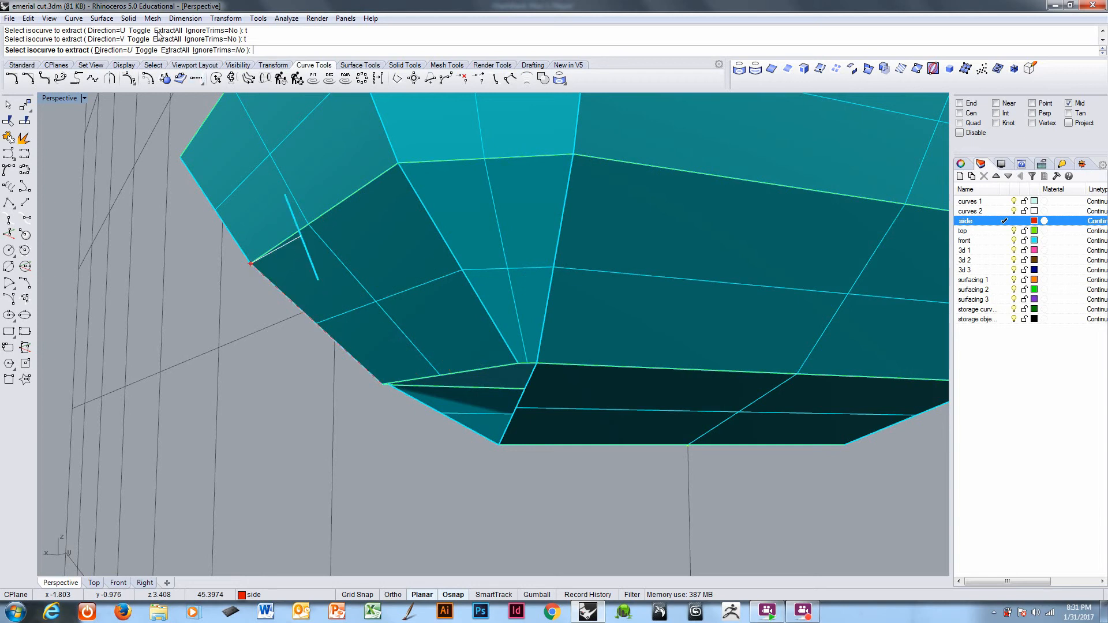
{"action": "left_click", "coordinate": [146, 49]}
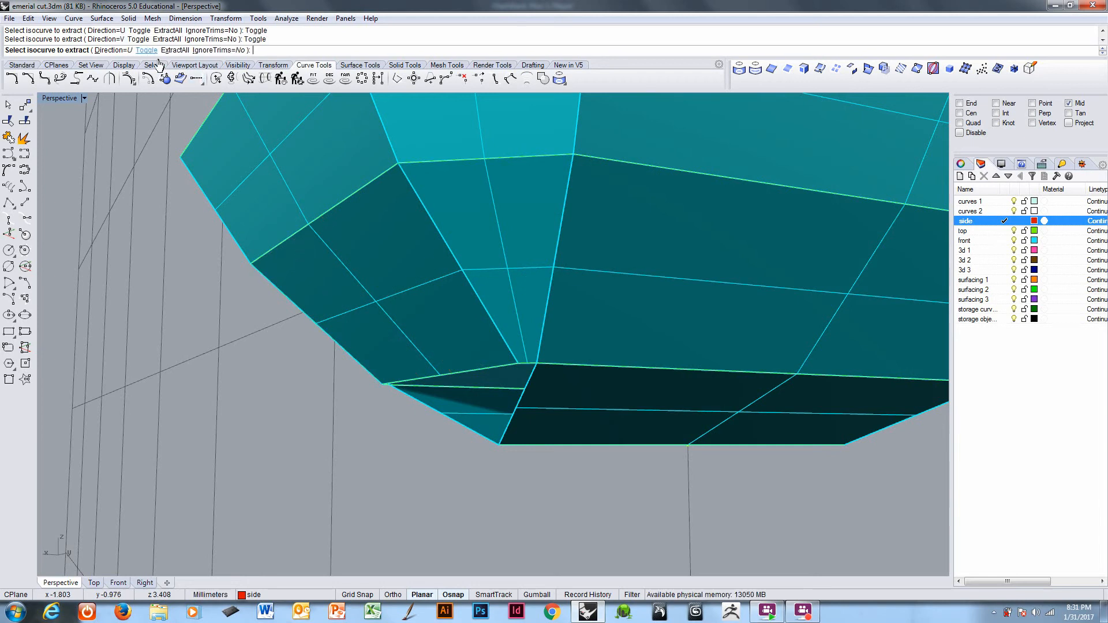
{"action": "mouse_move", "coordinate": [434, 371]}
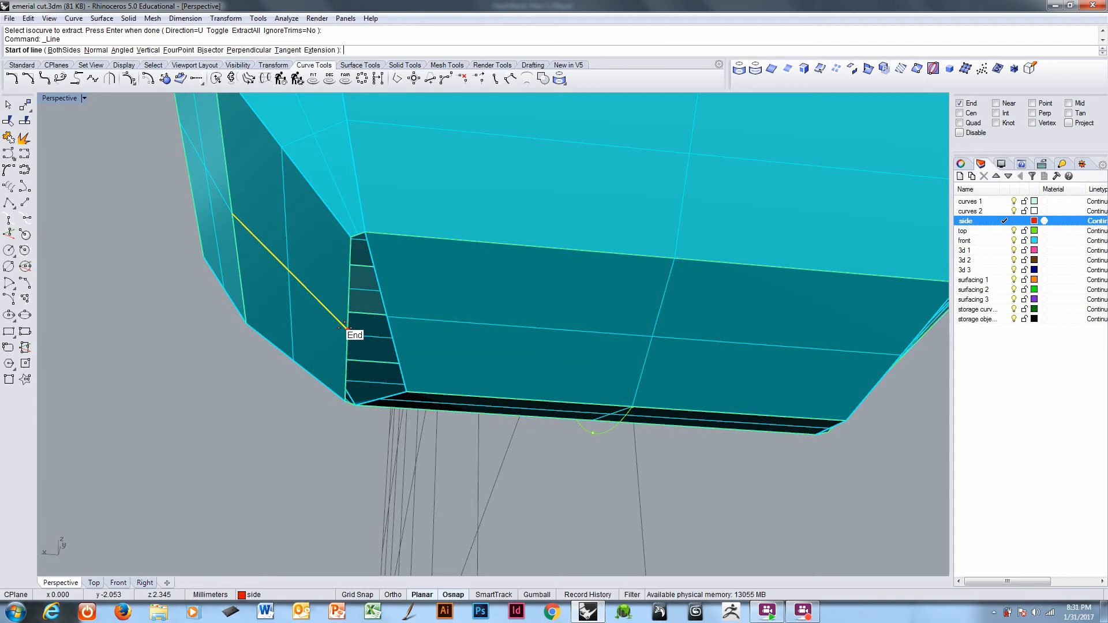
- Start a line at the facet corner heading to the gem's bottom edge
{"action": "left_click", "coordinate": [339, 334]}
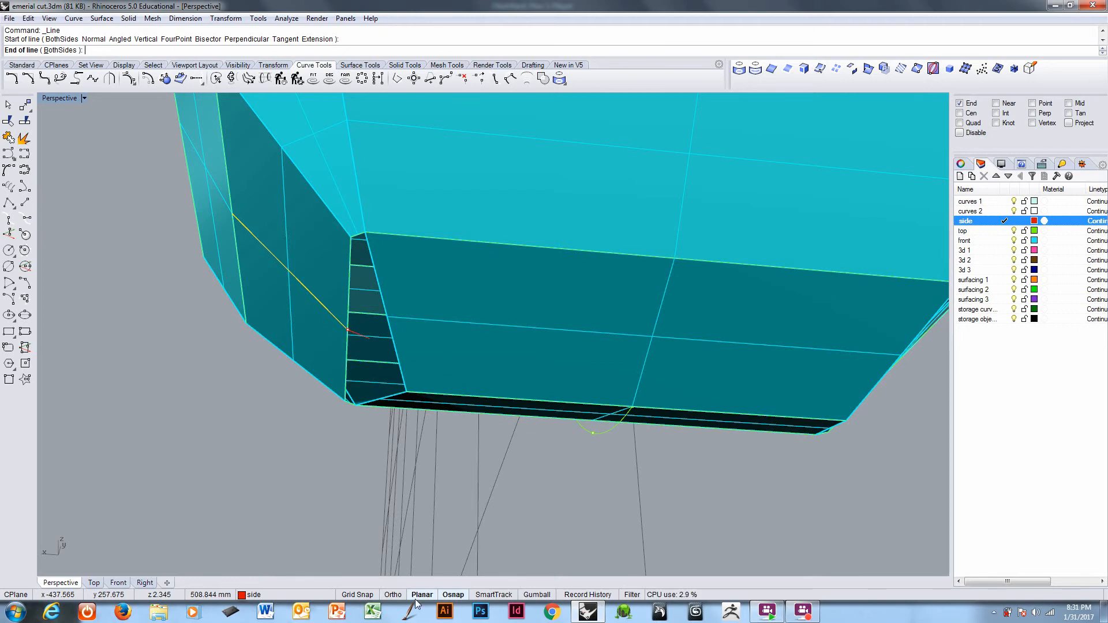
{"action": "mouse_move", "coordinate": [830, 231]}
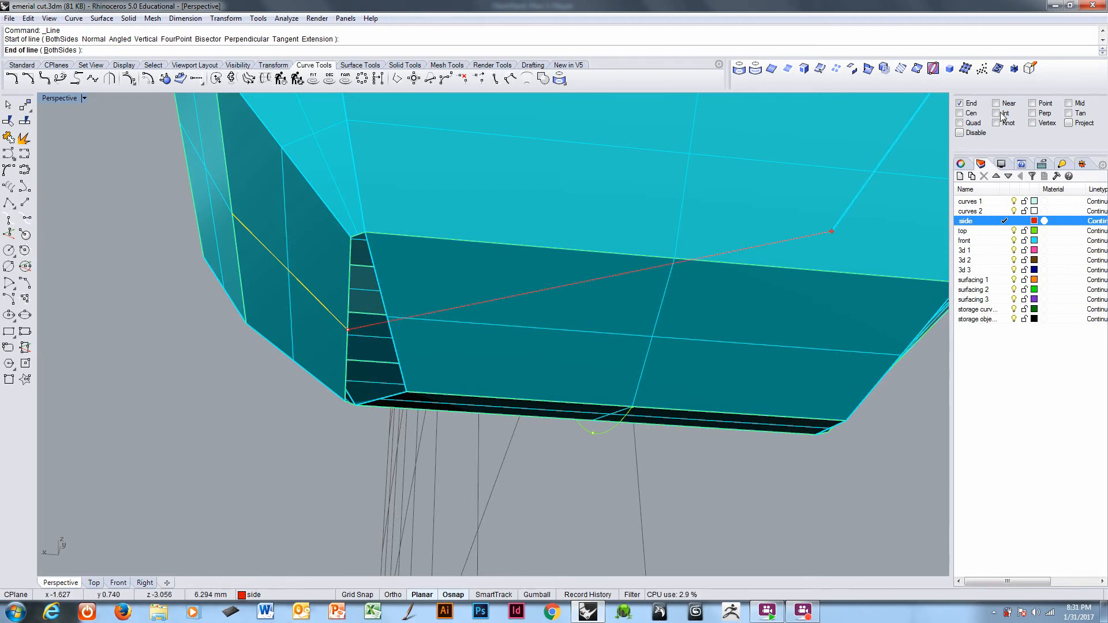
{"action": "mouse_move", "coordinate": [469, 394]}
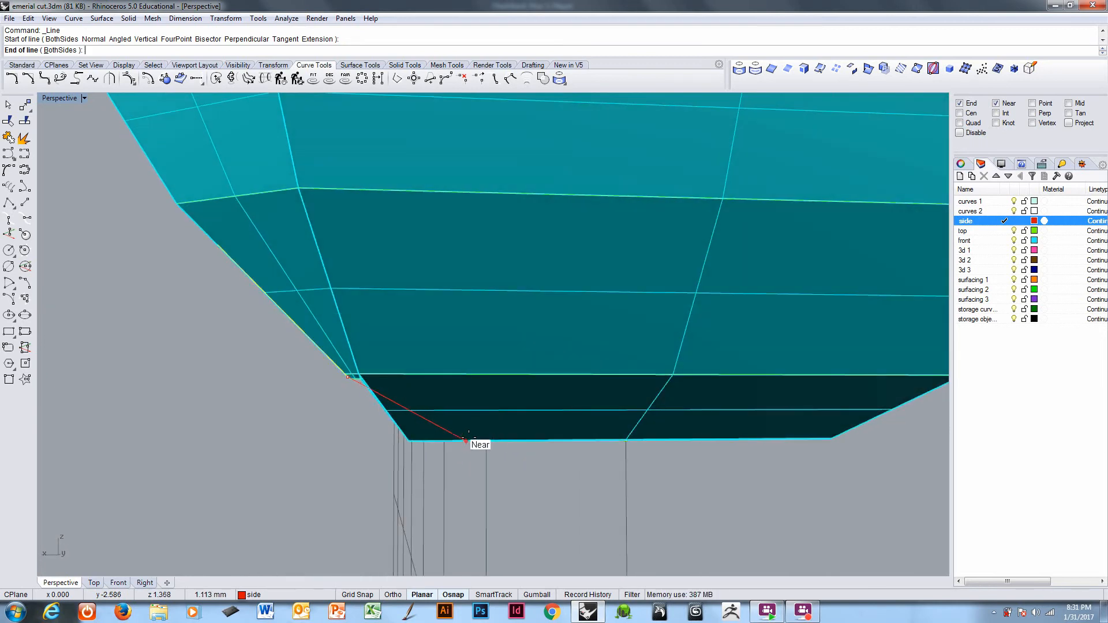
{"action": "mouse_move", "coordinate": [473, 432]}
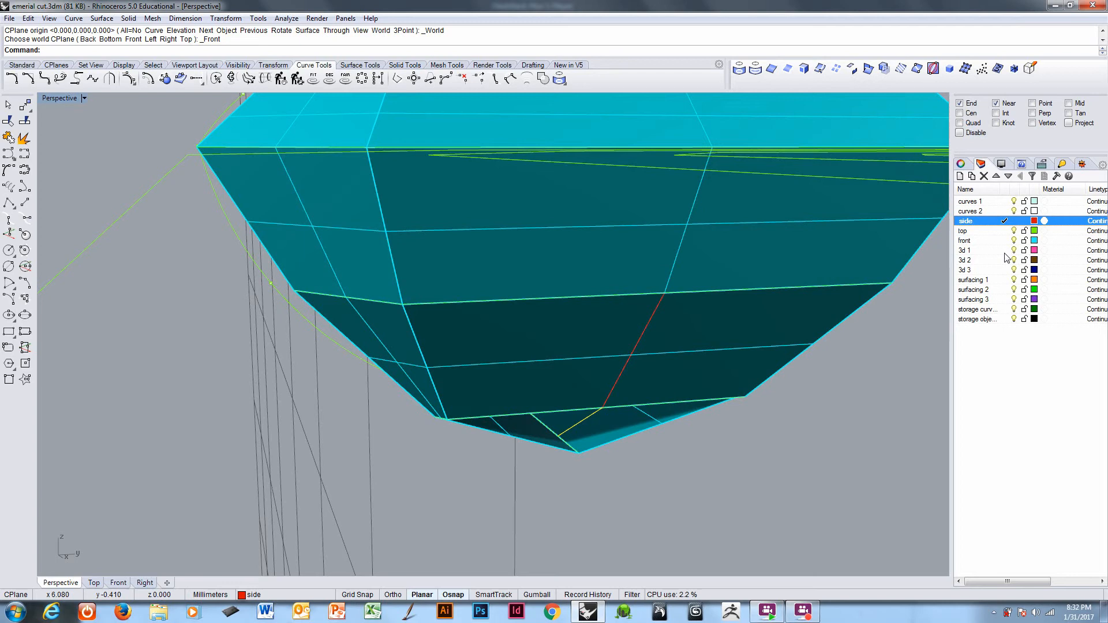
- Make layer 3d 1 current and select the extruded cutting surface and its curve
{"action": "left_click", "coordinate": [964, 250]}
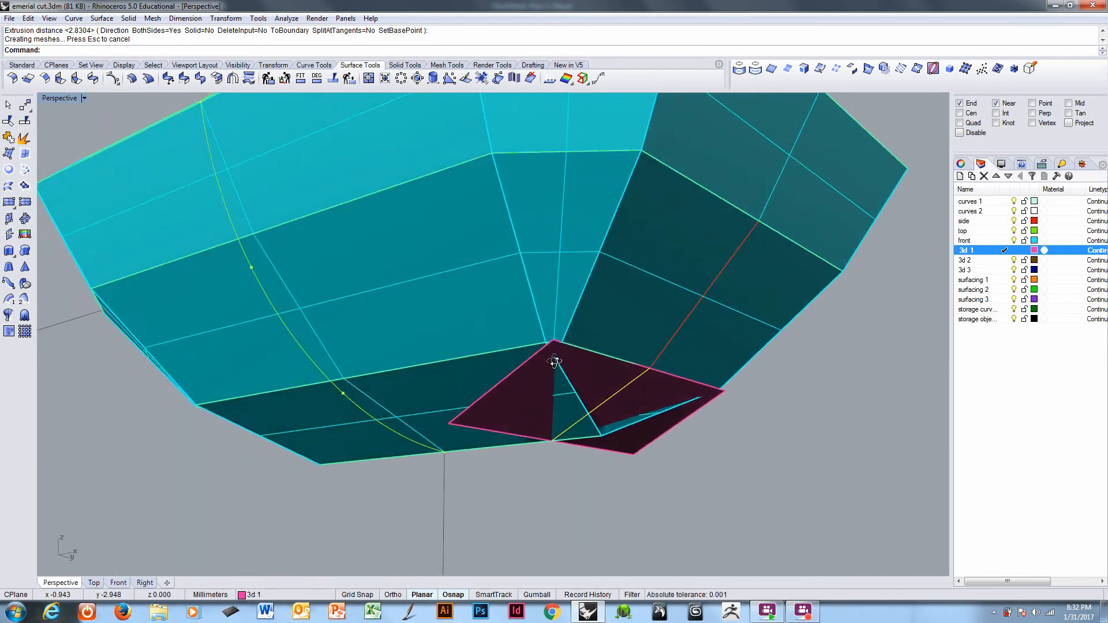
{"action": "left_click", "coordinate": [554, 362]}
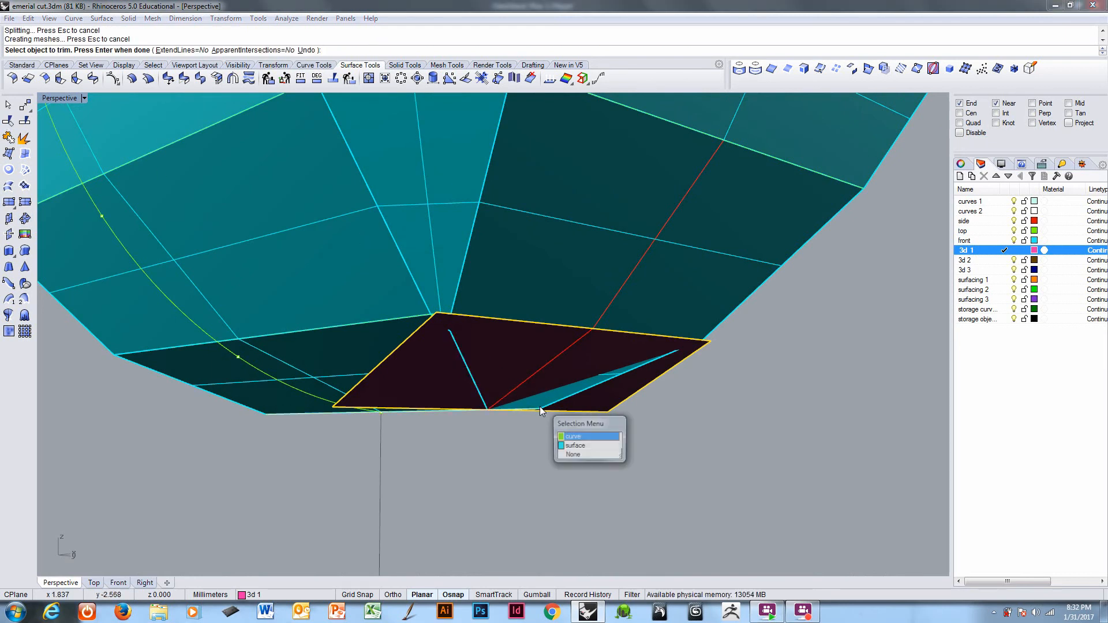
{"action": "left_click", "coordinate": [575, 446]}
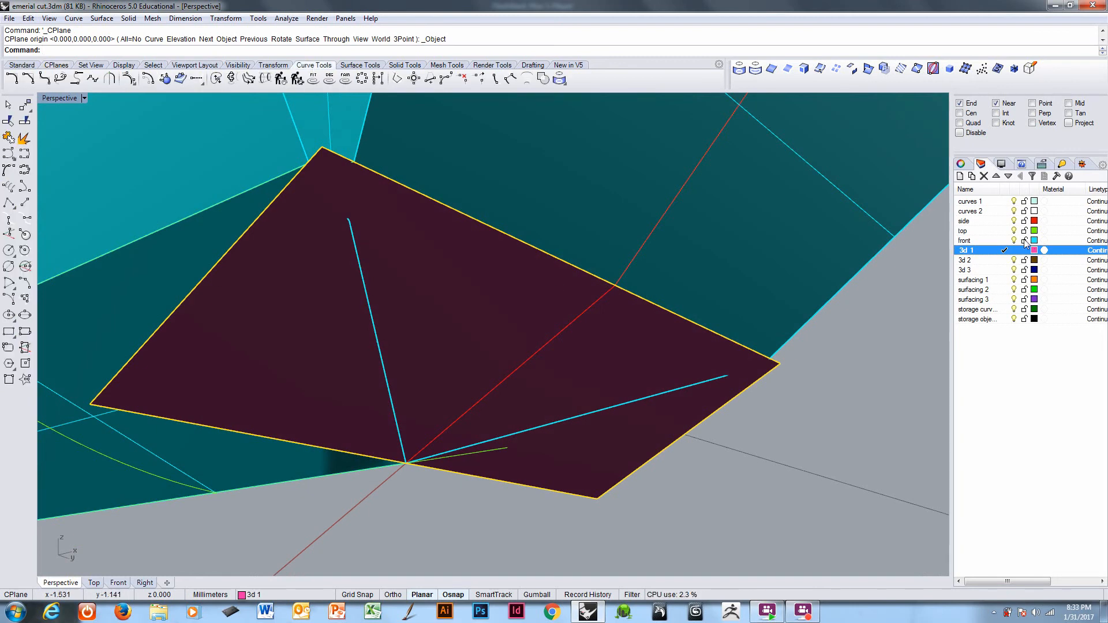
- On layer curves 2, draw and mirror guide lines, then select them to trim the cap
{"action": "left_click", "coordinate": [973, 210]}
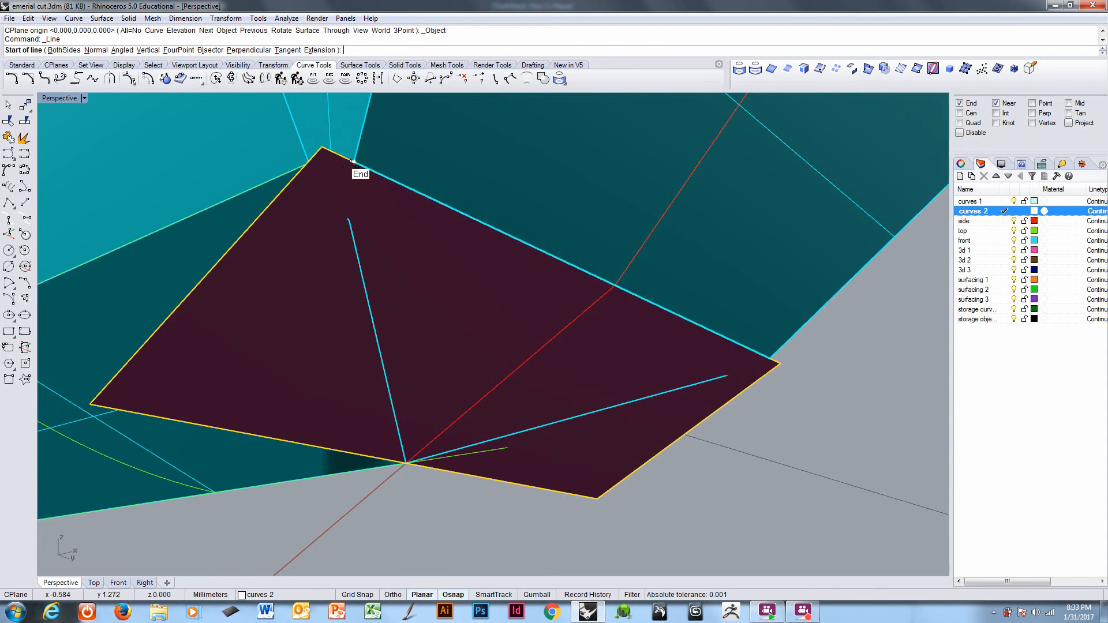
{"action": "left_click", "coordinate": [353, 162]}
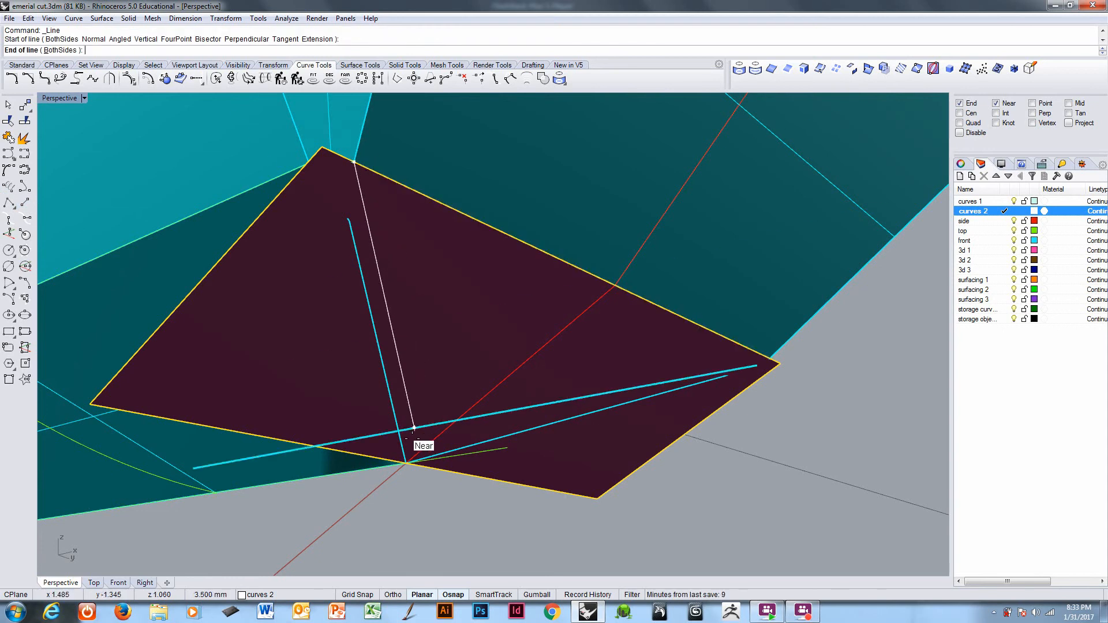
{"action": "mouse_move", "coordinate": [406, 462]}
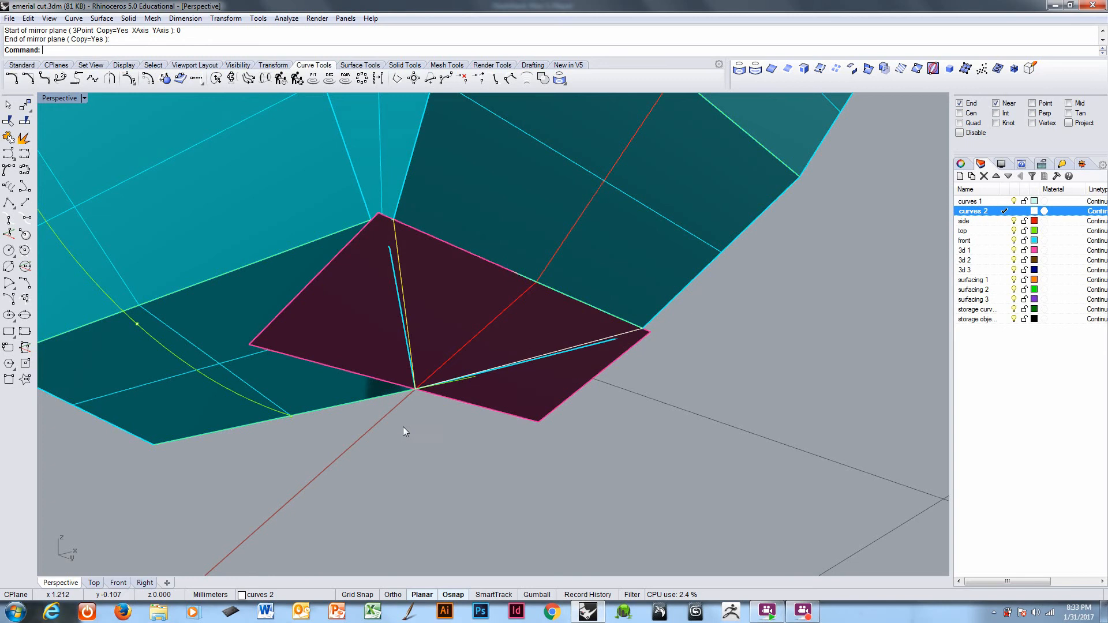
{"action": "left_click", "coordinate": [610, 340]}
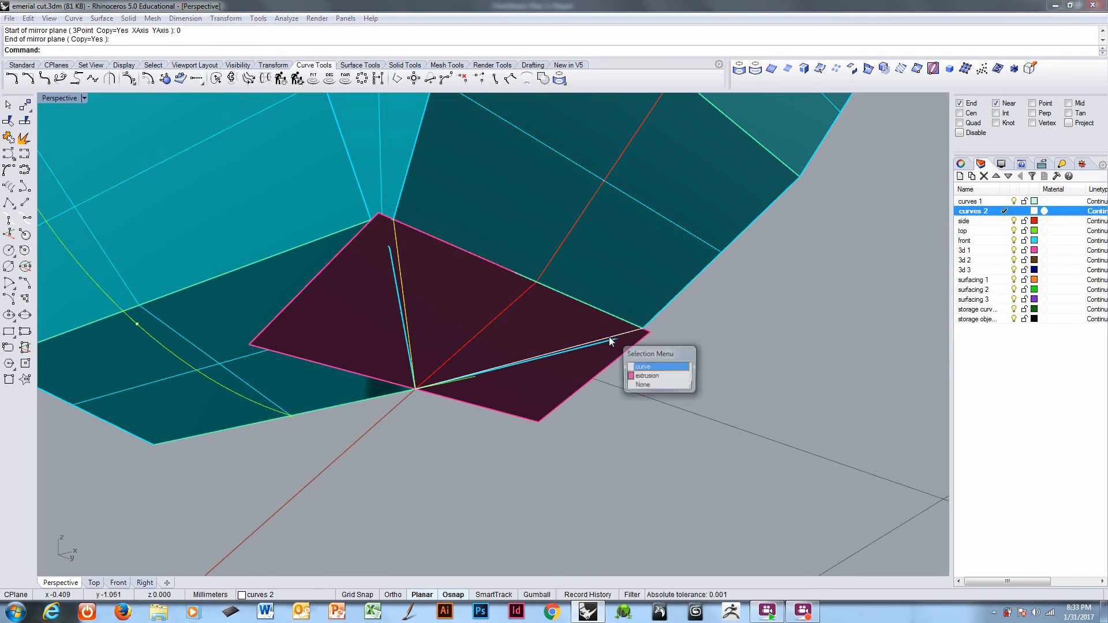
{"action": "left_click", "coordinate": [643, 365]}
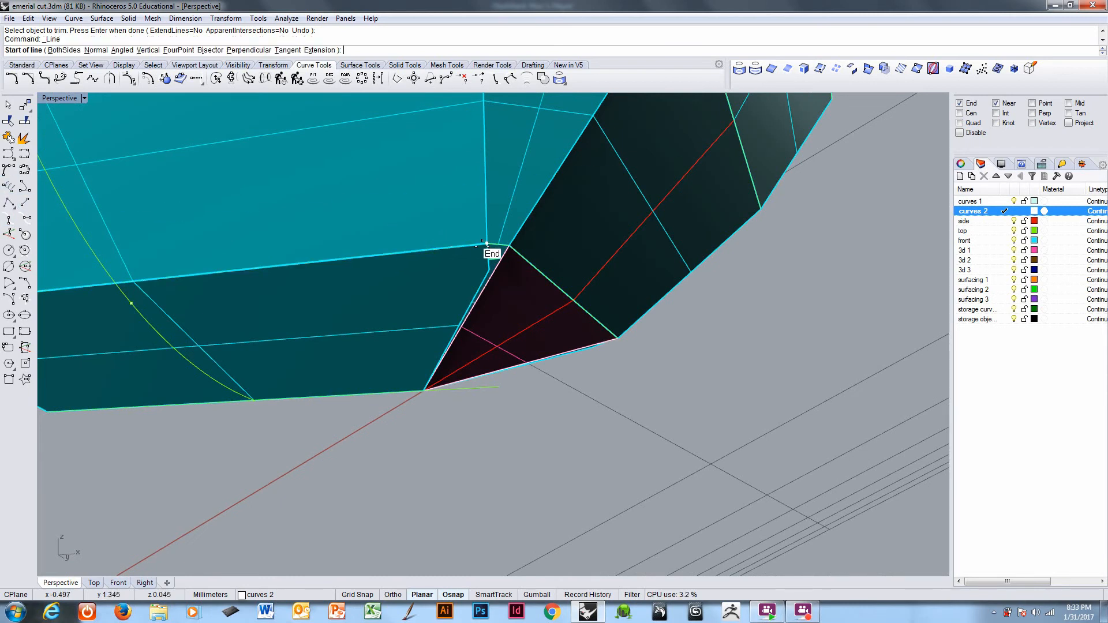
{"action": "left_click", "coordinate": [483, 243]}
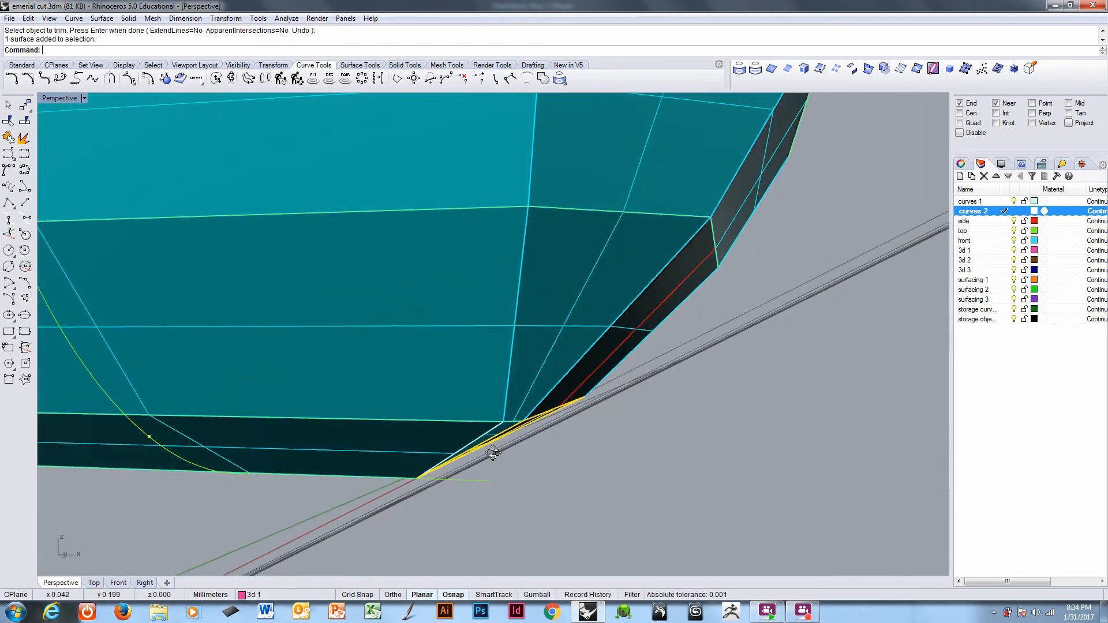
- Undo the trim, redraw the bottom corner line, and make layer '3d 3' current
{"action": "key", "text": "ctrl+z"}
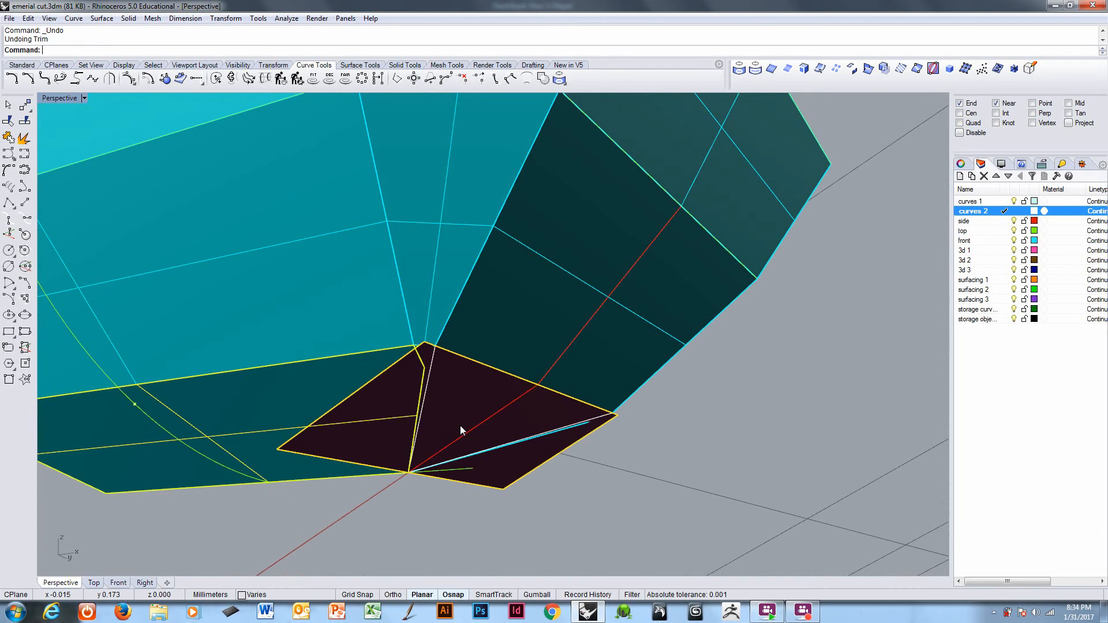
{"action": "key", "text": "ctrl+z"}
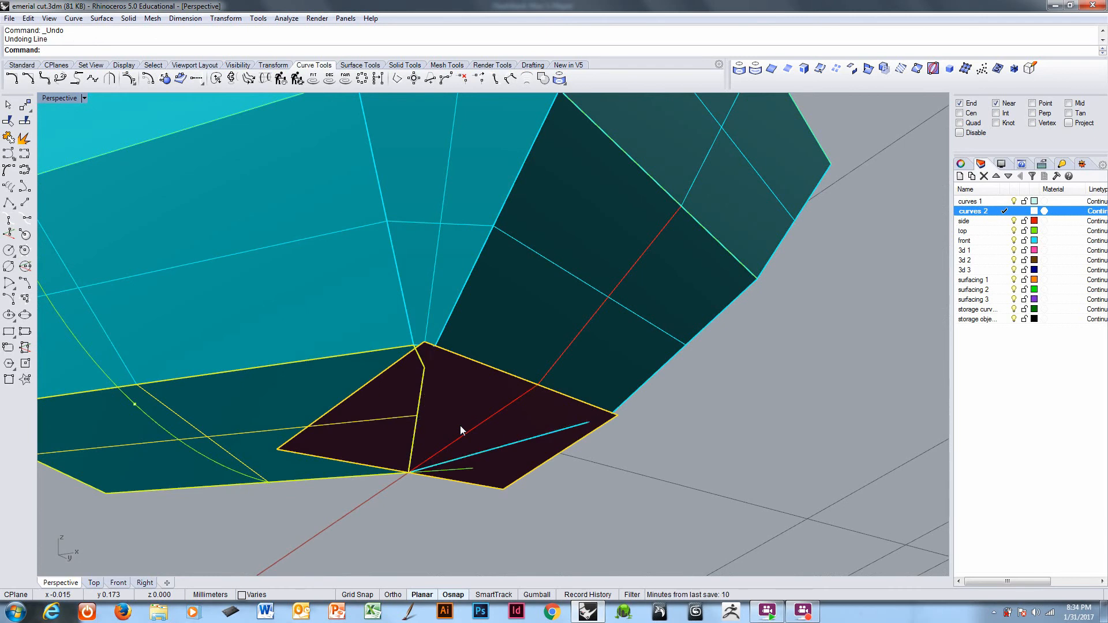
{"action": "key", "text": "ctrl+z"}
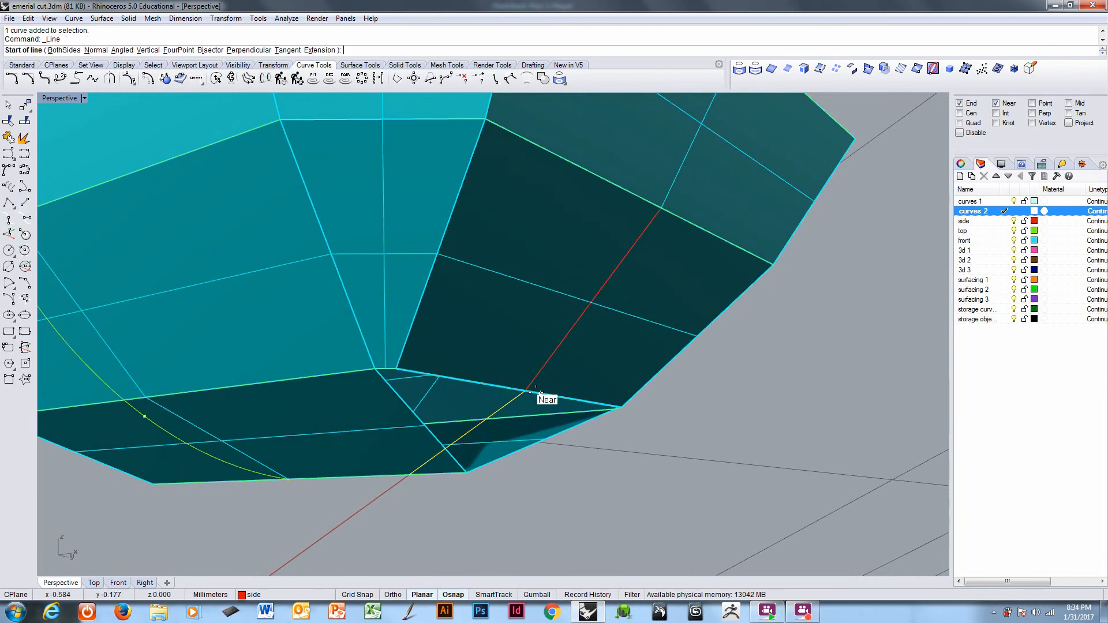
{"action": "left_click", "coordinate": [529, 393]}
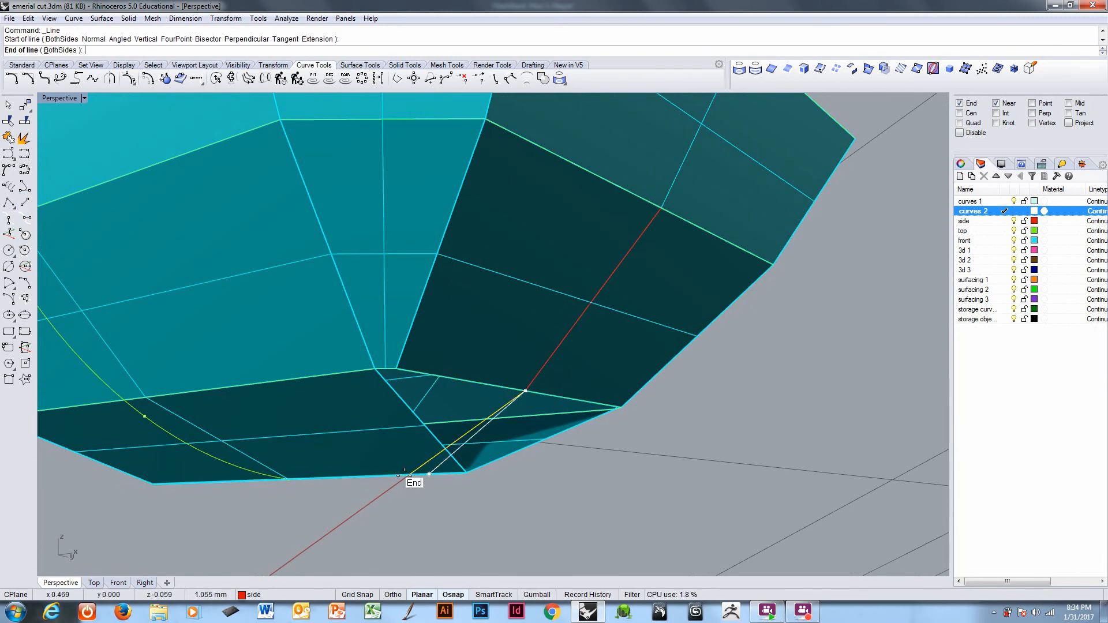
{"action": "left_click", "coordinate": [402, 471]}
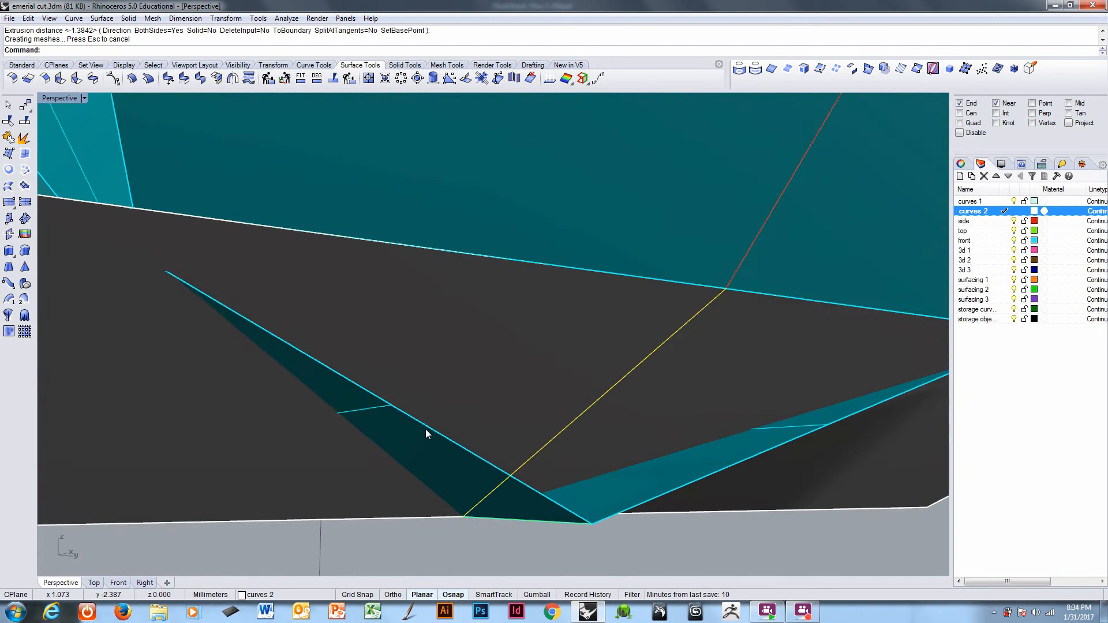
{"action": "left_click", "coordinate": [975, 270]}
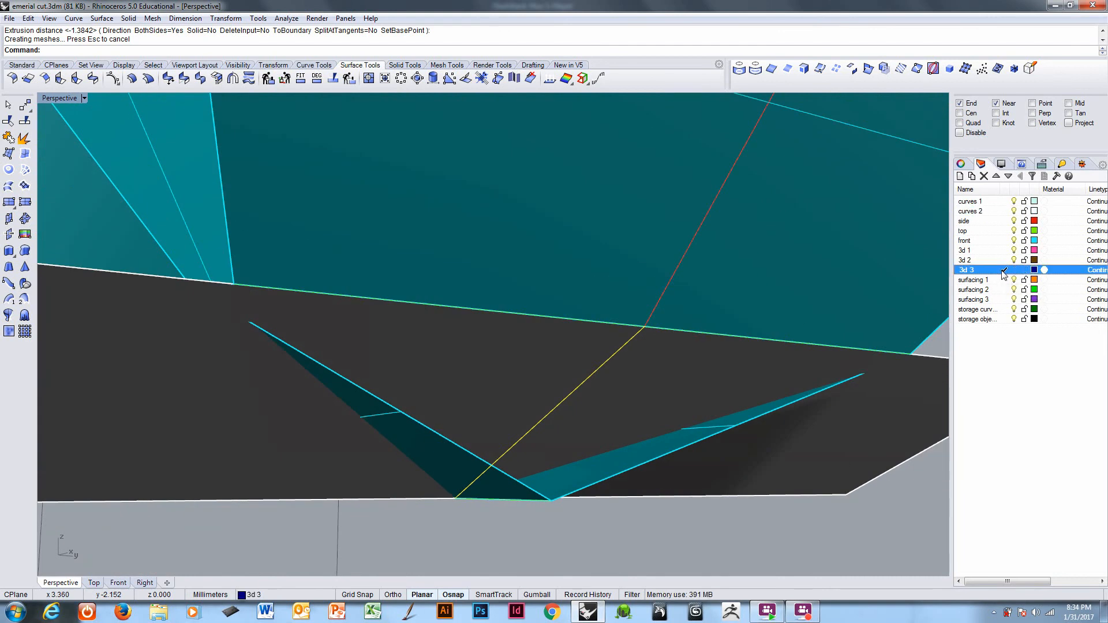
{"action": "left_click", "coordinate": [1013, 270]}
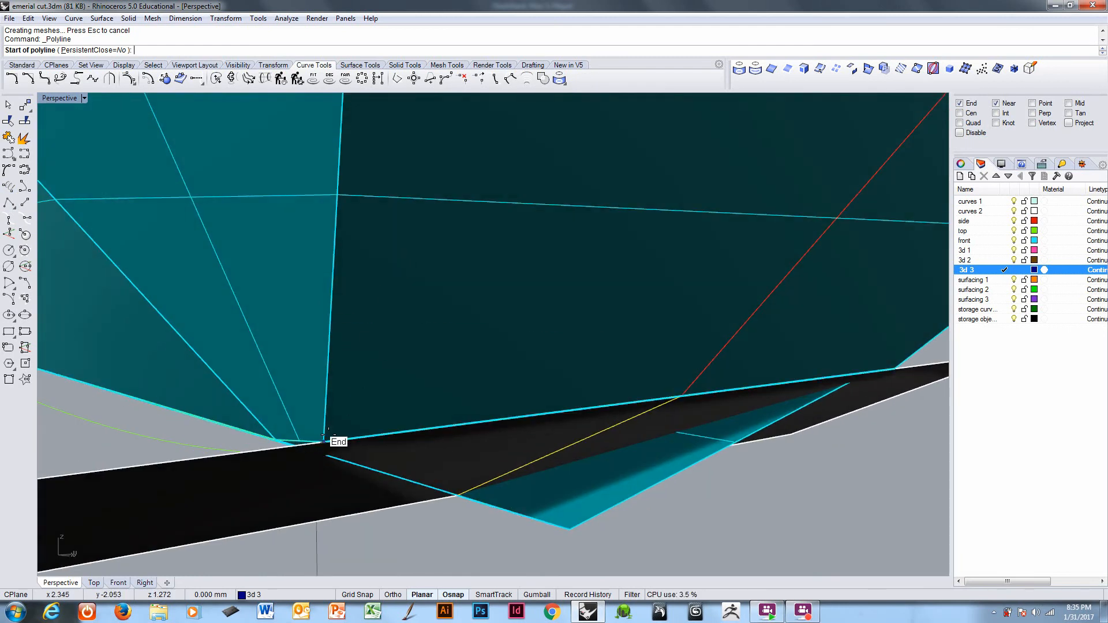
- Draw edges between facet vertices and trim away the corner part of the facet
{"action": "left_click", "coordinate": [324, 436]}
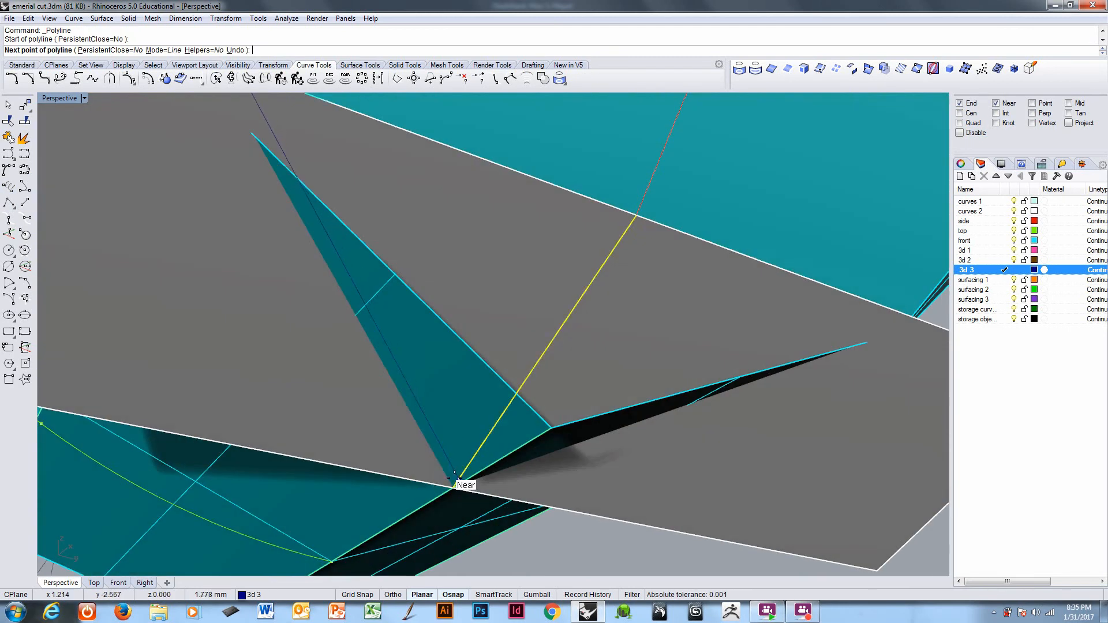
{"action": "left_click", "coordinate": [453, 479]}
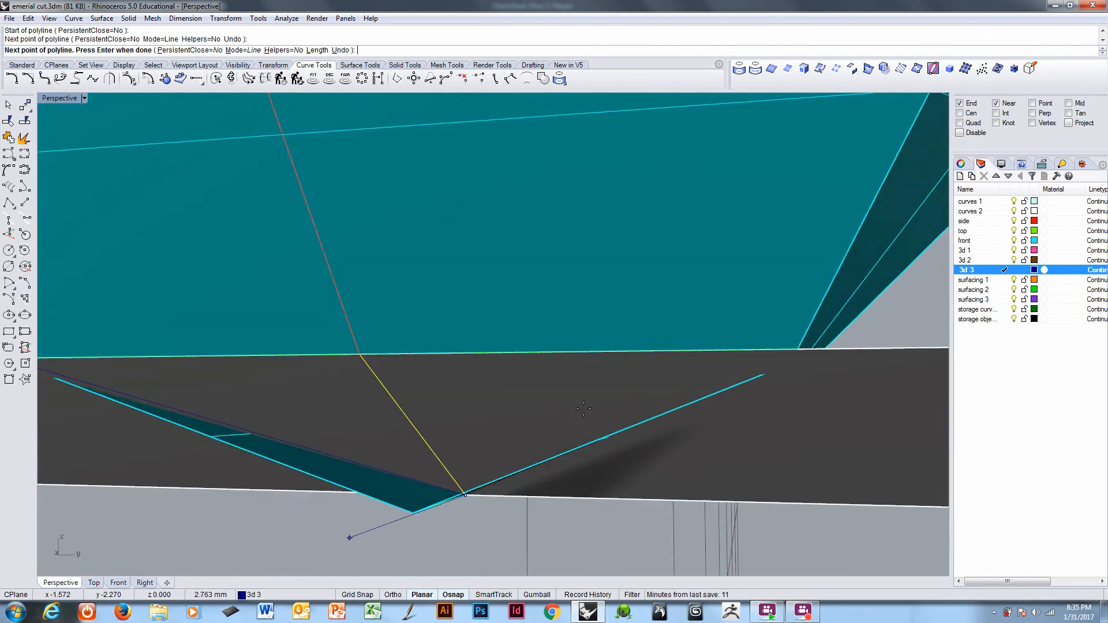
{"action": "mouse_move", "coordinate": [799, 342]}
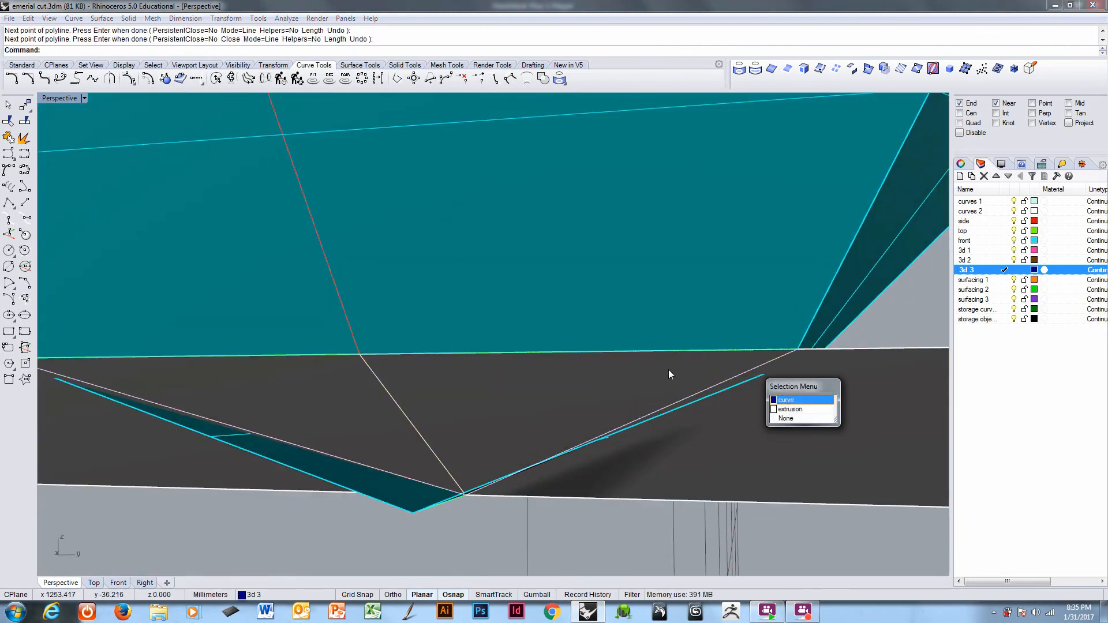
{"action": "left_click", "coordinate": [786, 399]}
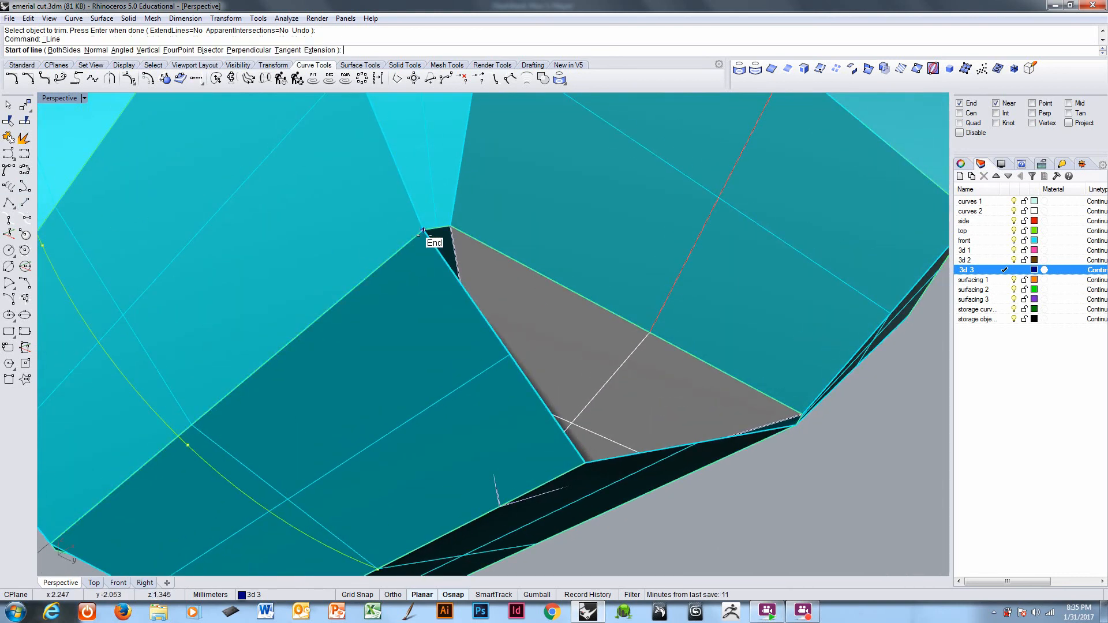
{"action": "left_click", "coordinate": [422, 233]}
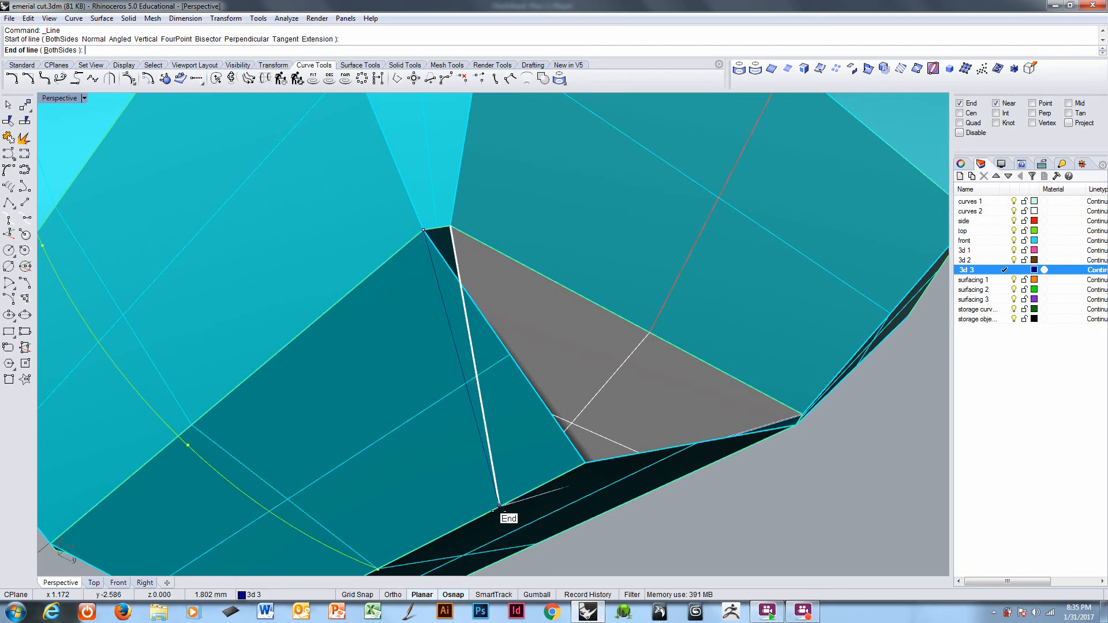
{"action": "left_click", "coordinate": [498, 509]}
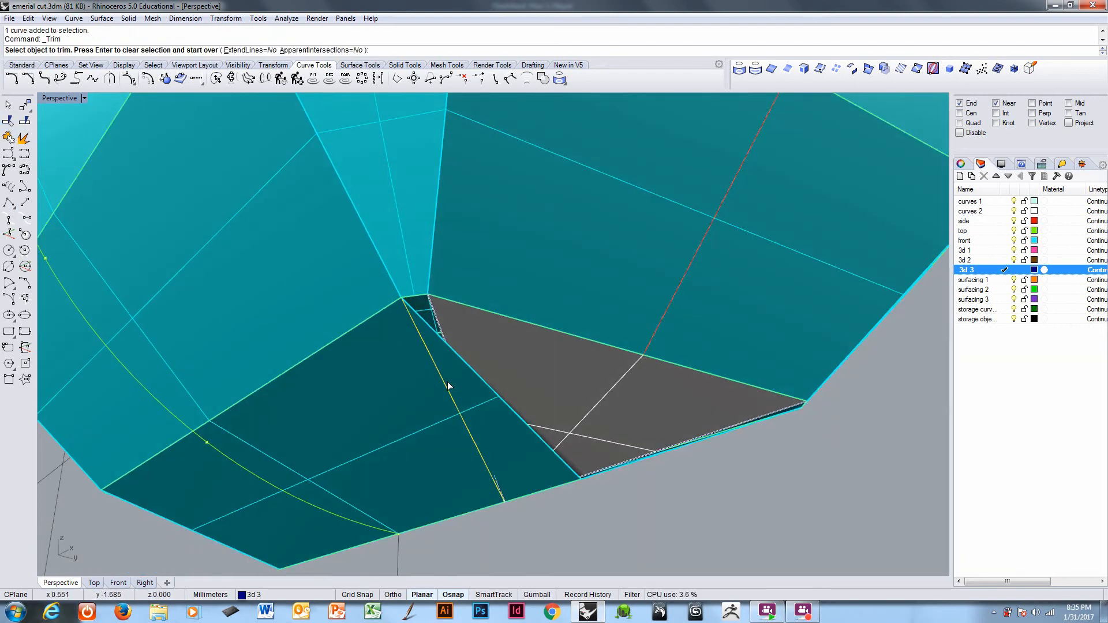
{"action": "left_click", "coordinate": [447, 386]}
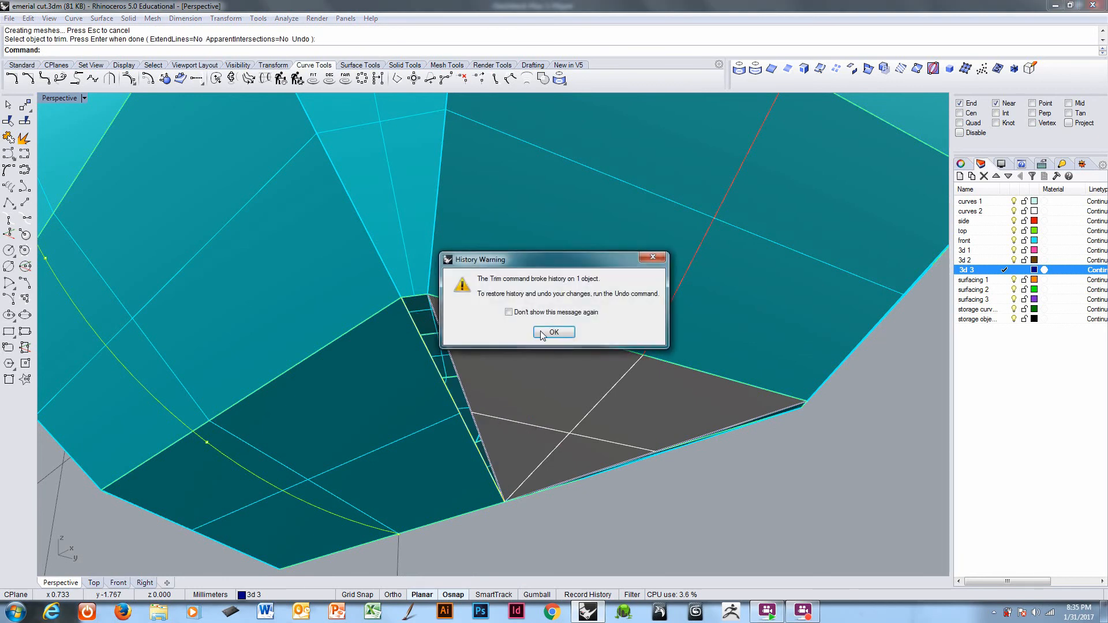
{"action": "left_click", "coordinate": [554, 333]}
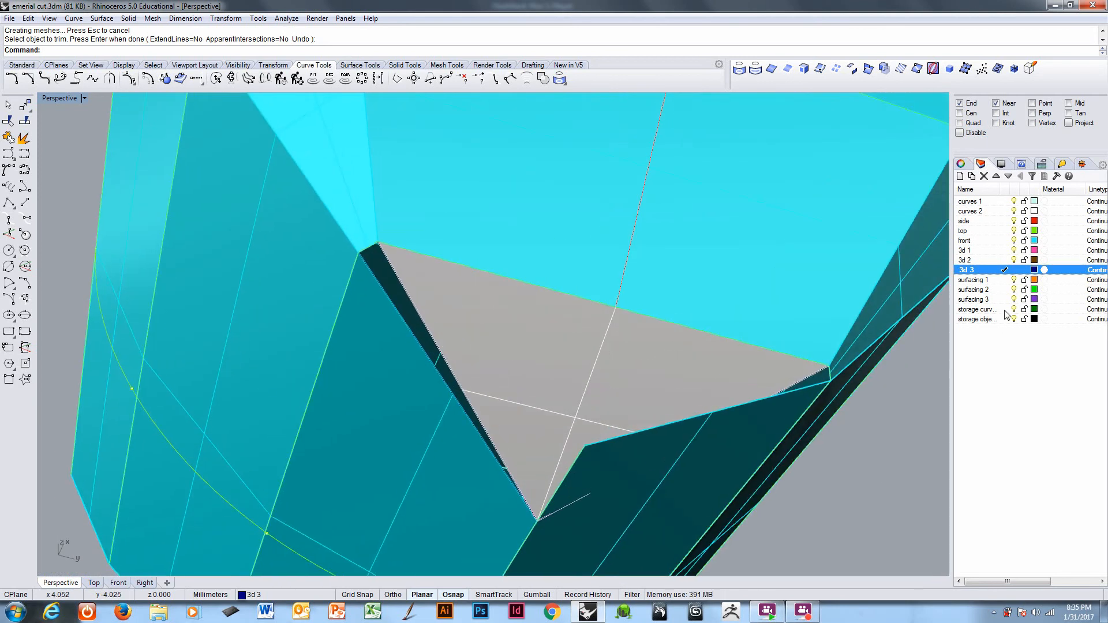
- On layer 'surfacing 3', fill the narrow gap with a planar surface from its edges
{"action": "left_click", "coordinate": [973, 299]}
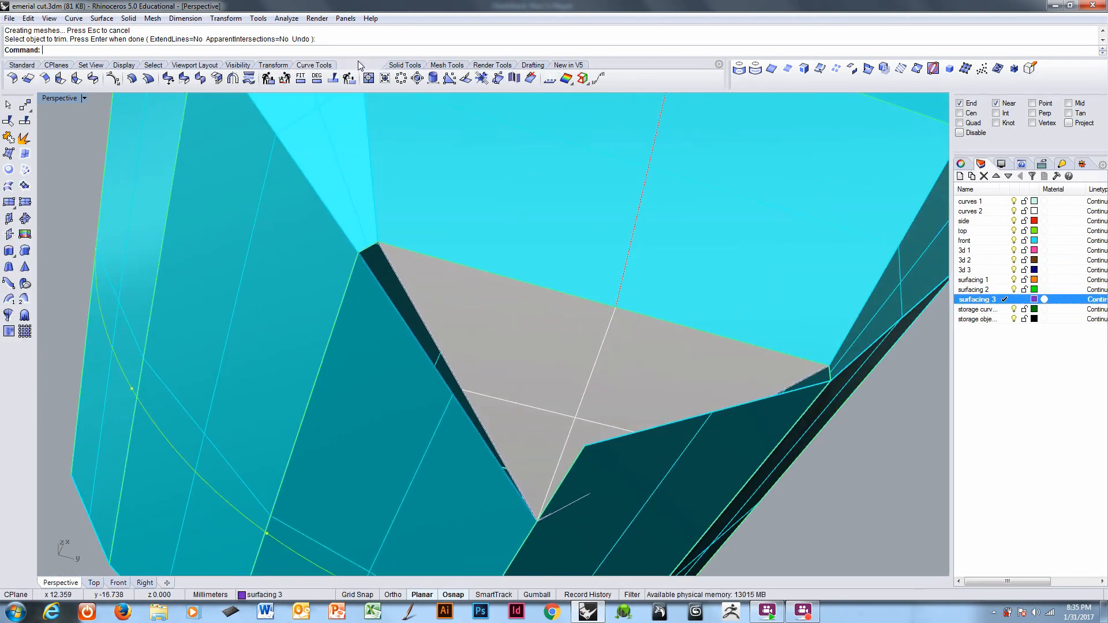
{"action": "mouse_move", "coordinate": [9, 170]}
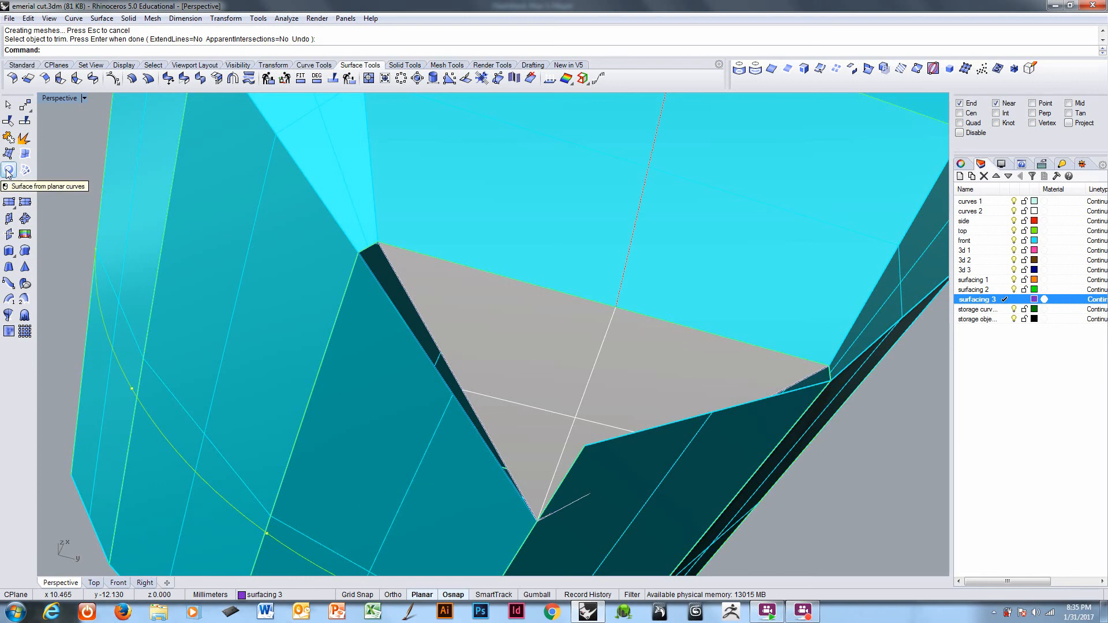
{"action": "left_click", "coordinate": [10, 170]}
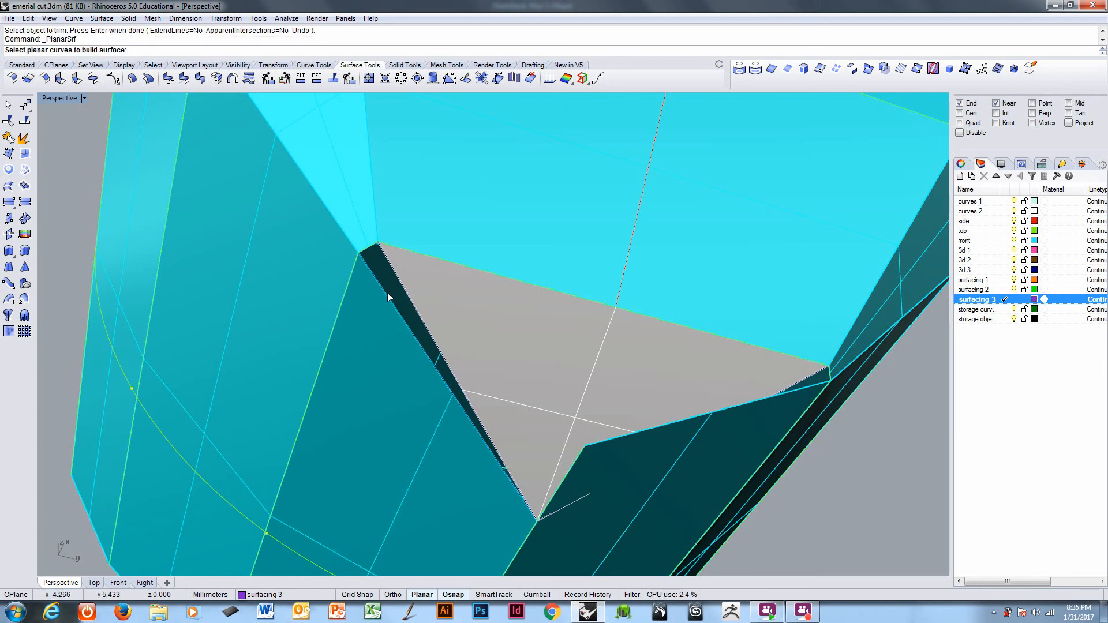
{"action": "left_click", "coordinate": [388, 296]}
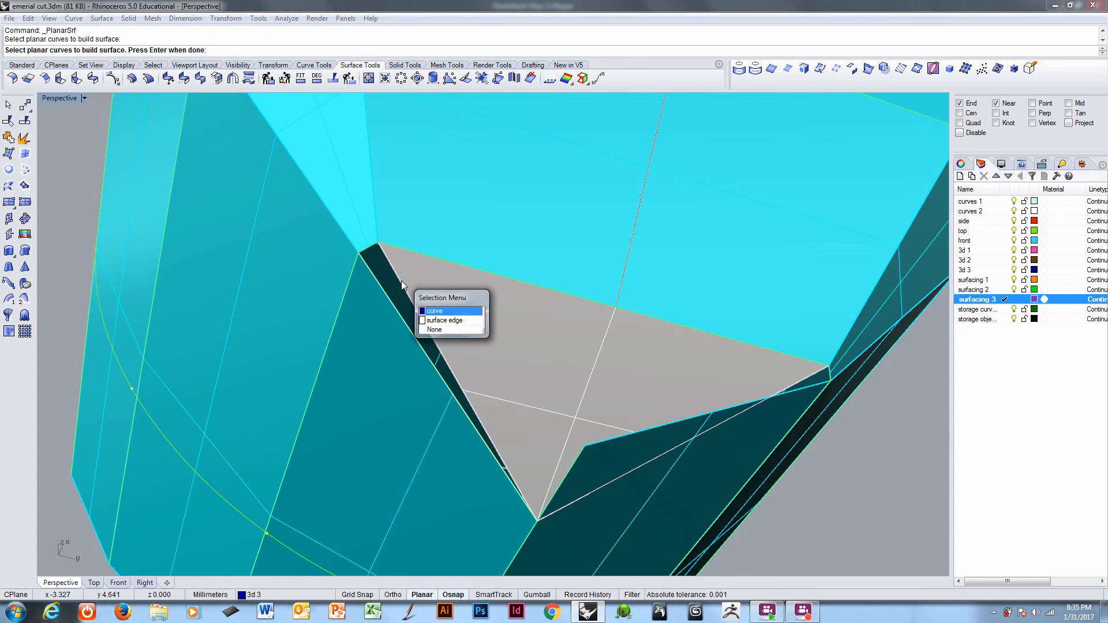
{"action": "left_click", "coordinate": [433, 311]}
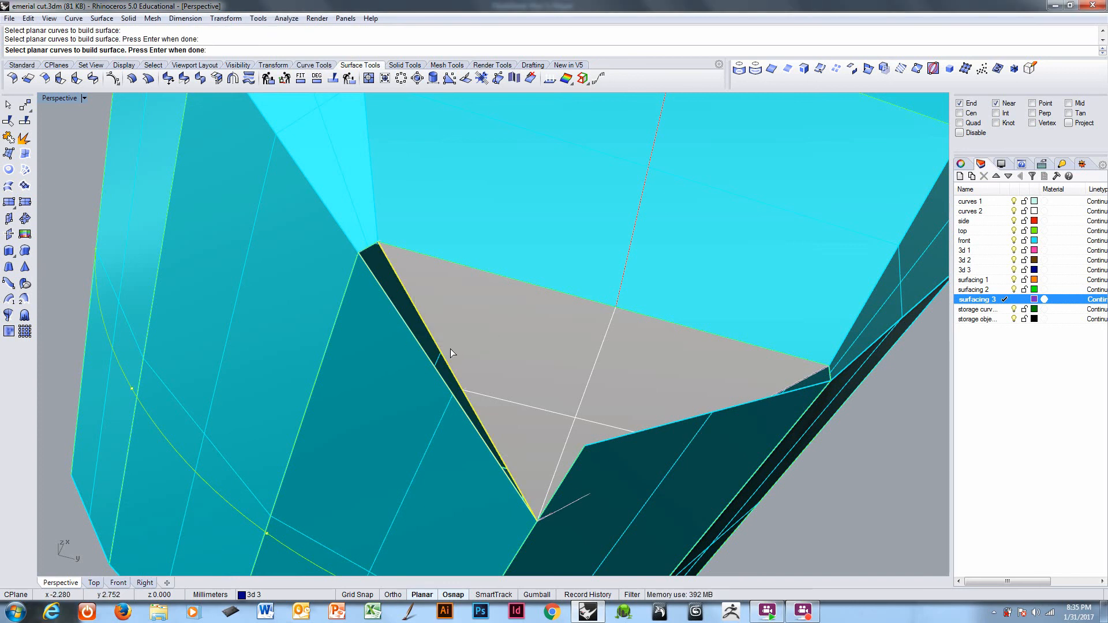
{"action": "mouse_move", "coordinate": [365, 252]}
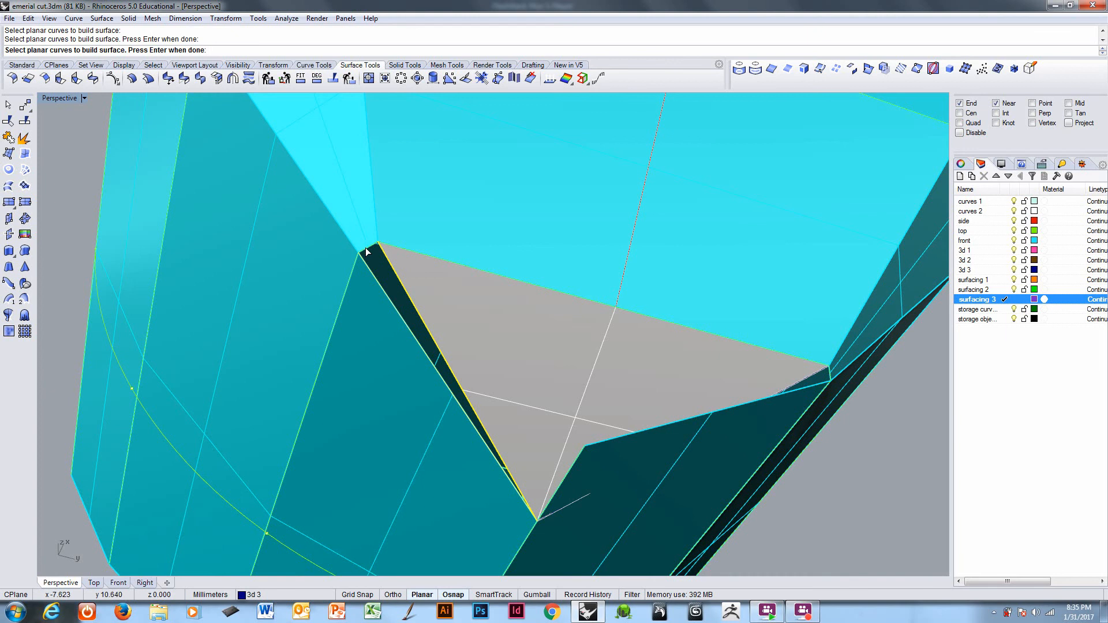
{"action": "left_click", "coordinate": [367, 254]}
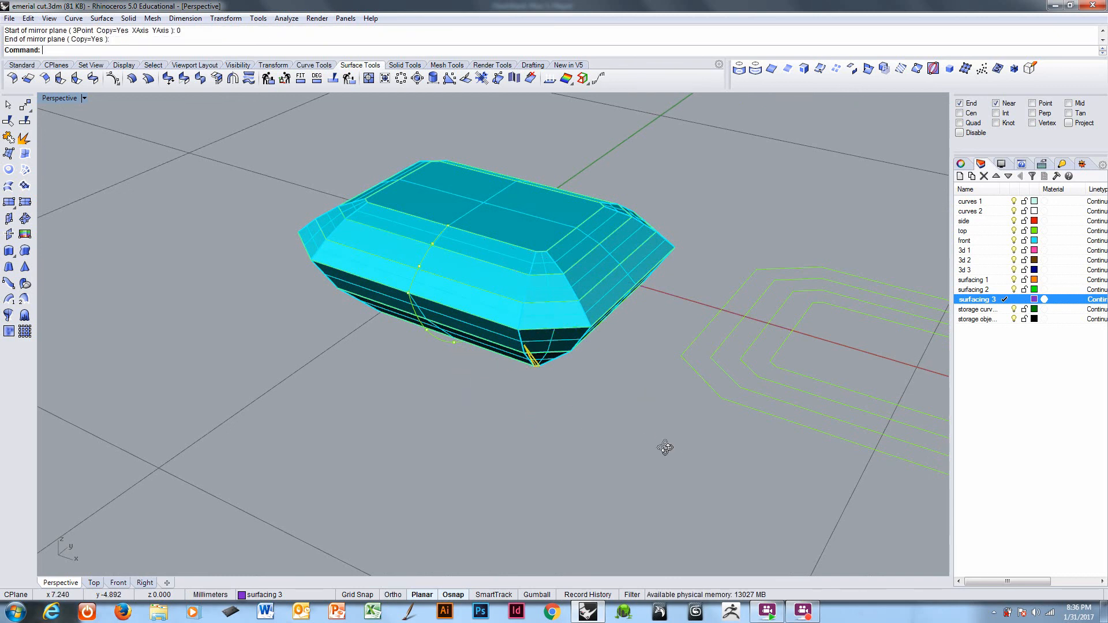
- Zoom in and mirror the corner facet surfaces across the gem's center axis
{"action": "scroll", "scroll_direction": "up", "scroll_amount": 3}
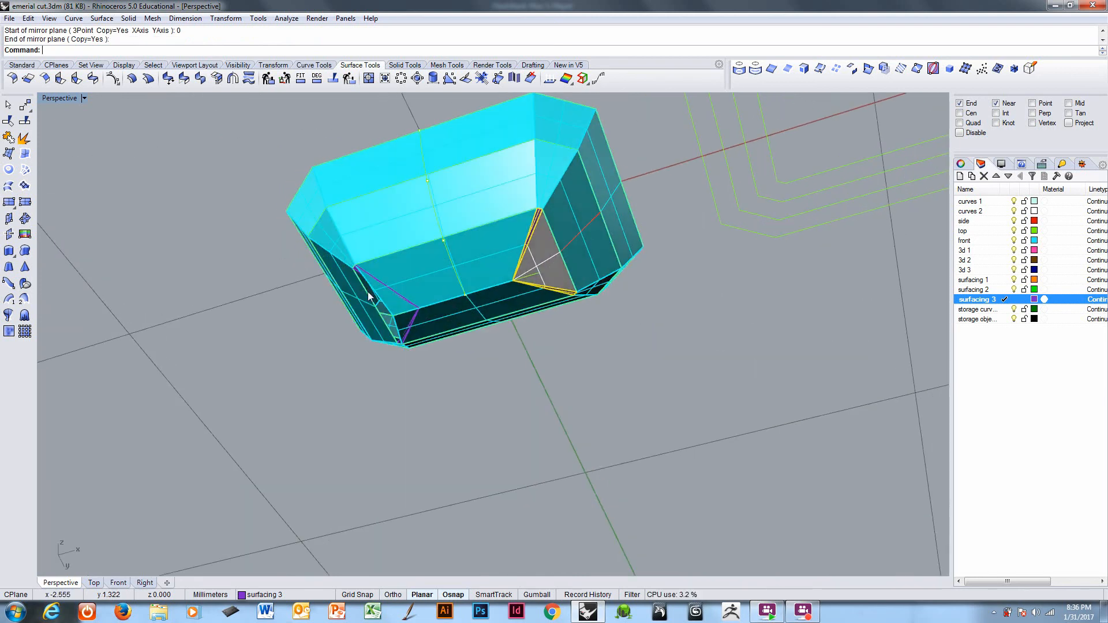
{"action": "scroll", "scroll_direction": "up", "scroll_amount": 3}
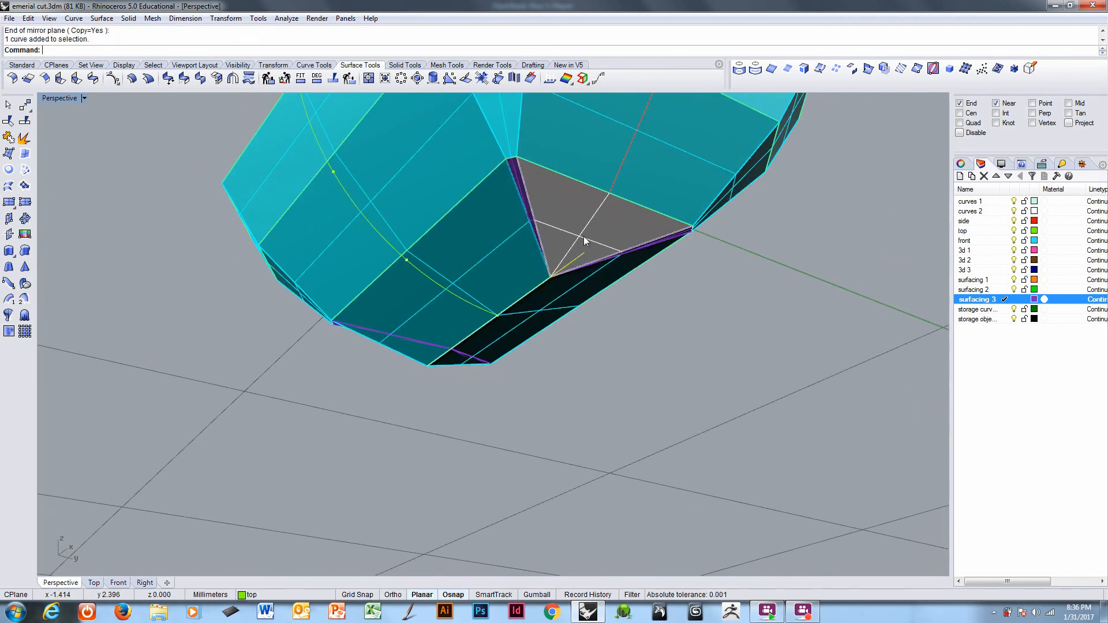
{"action": "left_click", "coordinate": [558, 227]}
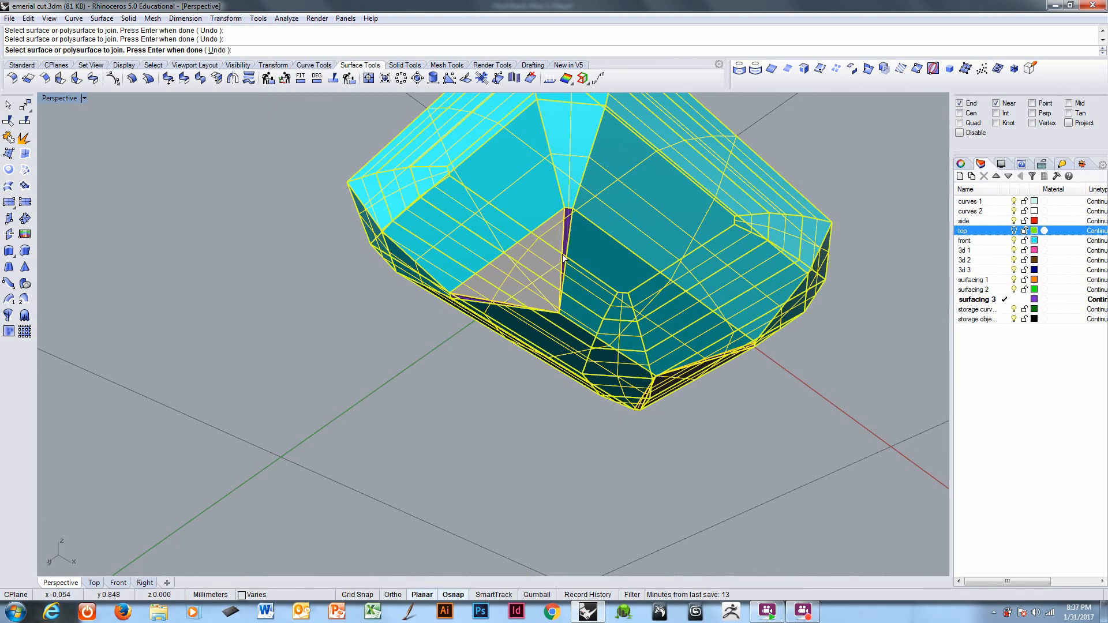
{"action": "mouse_move", "coordinate": [526, 287]}
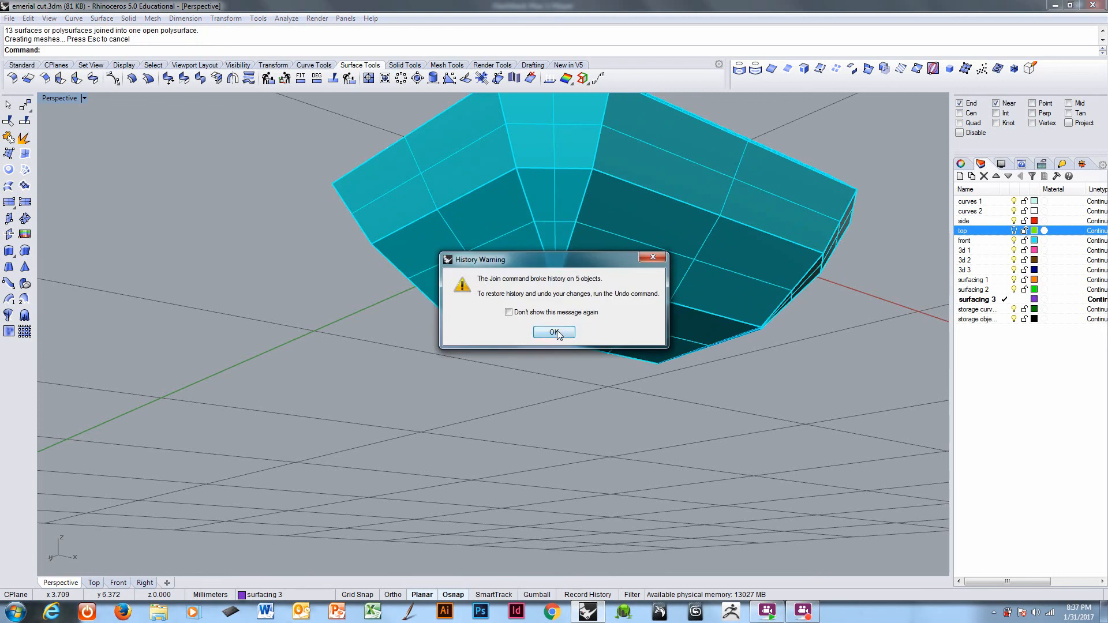
- Accept the join history warning and enter EMap at the command line
{"action": "left_click", "coordinate": [554, 333]}
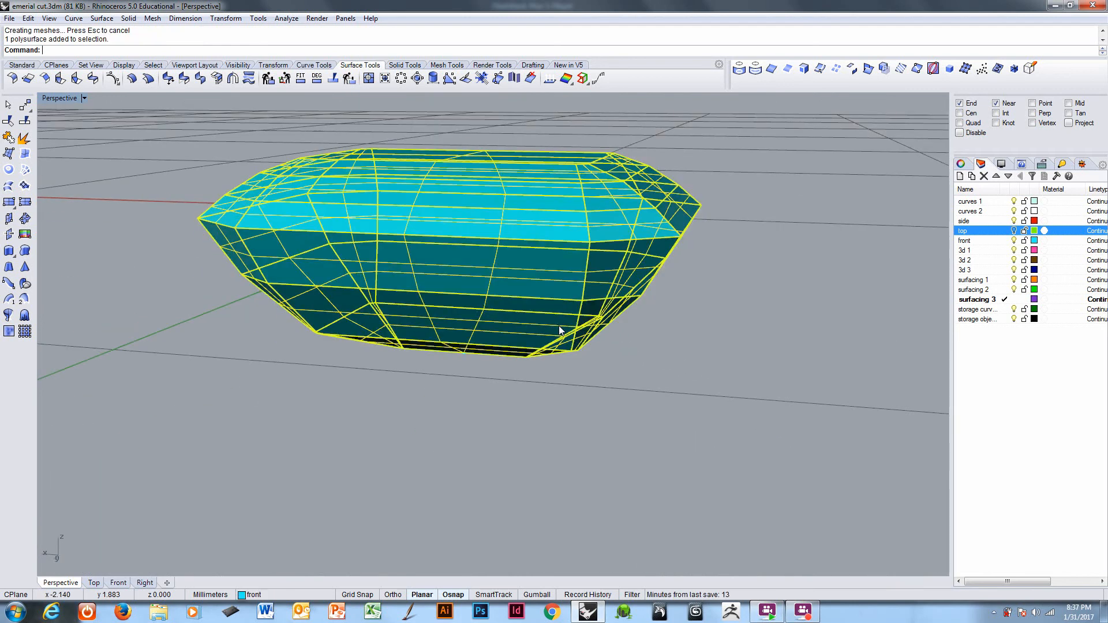
{"action": "type", "text": "EMap"}
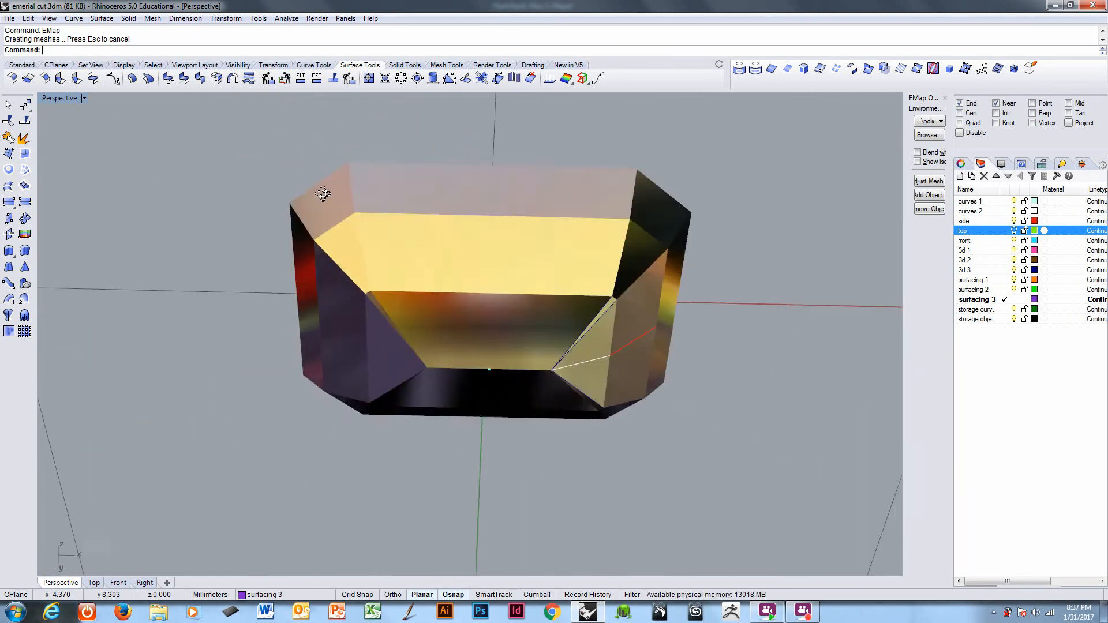
- Orbit the Perspective view to see the environment-mapped gem from below
{"action": "left_click_drag", "start_coordinate": [323, 194], "coordinate": [207, 269]}
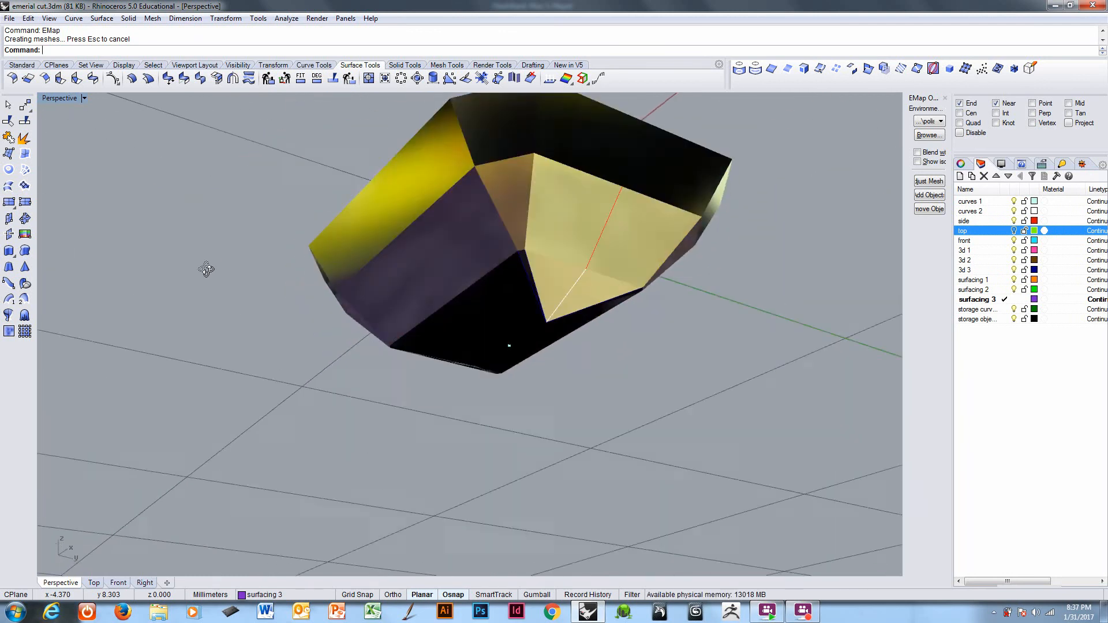